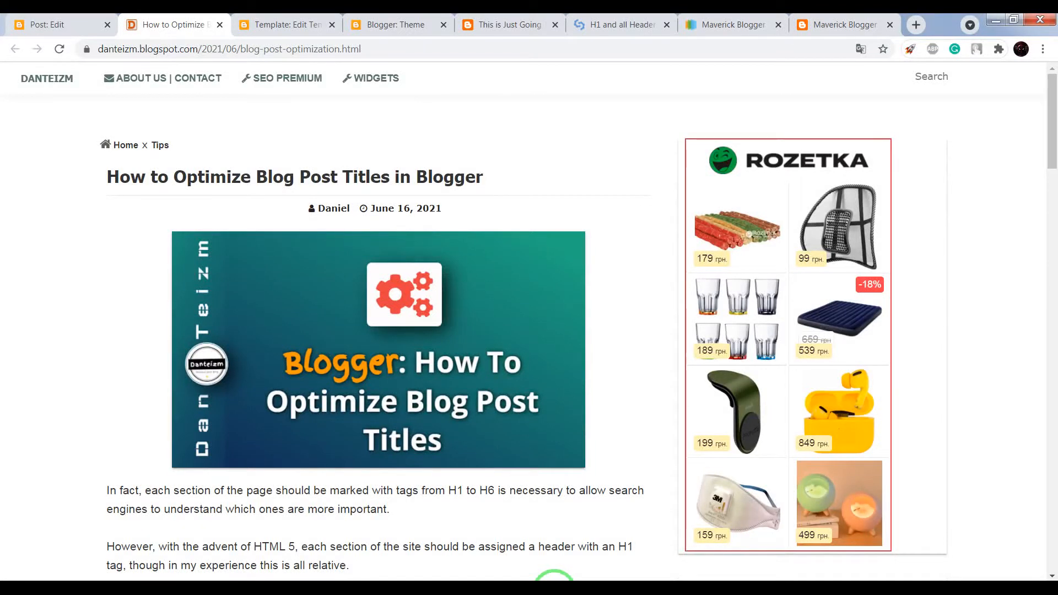
{"action": "mouse_move", "coordinate": [412, 215]}
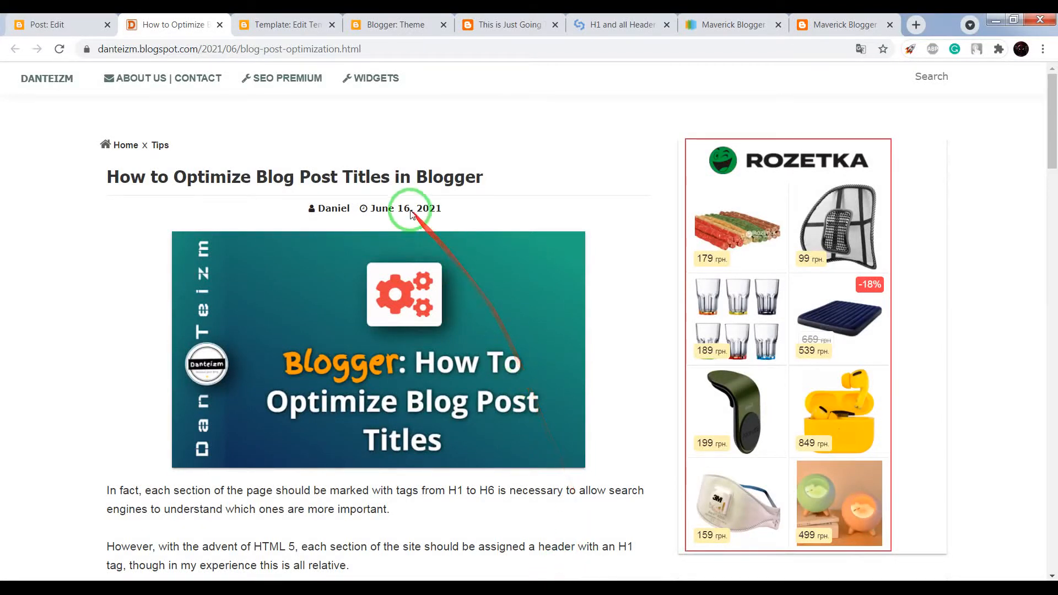
{"action": "mouse_move", "coordinate": [376, 199]}
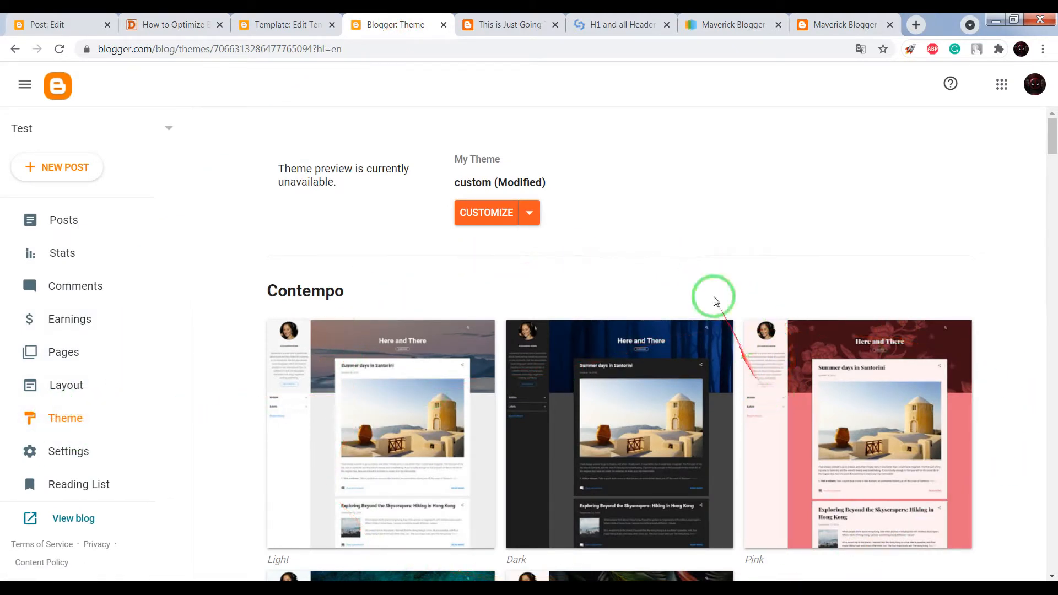
{"action": "mouse_move", "coordinate": [620, 194]}
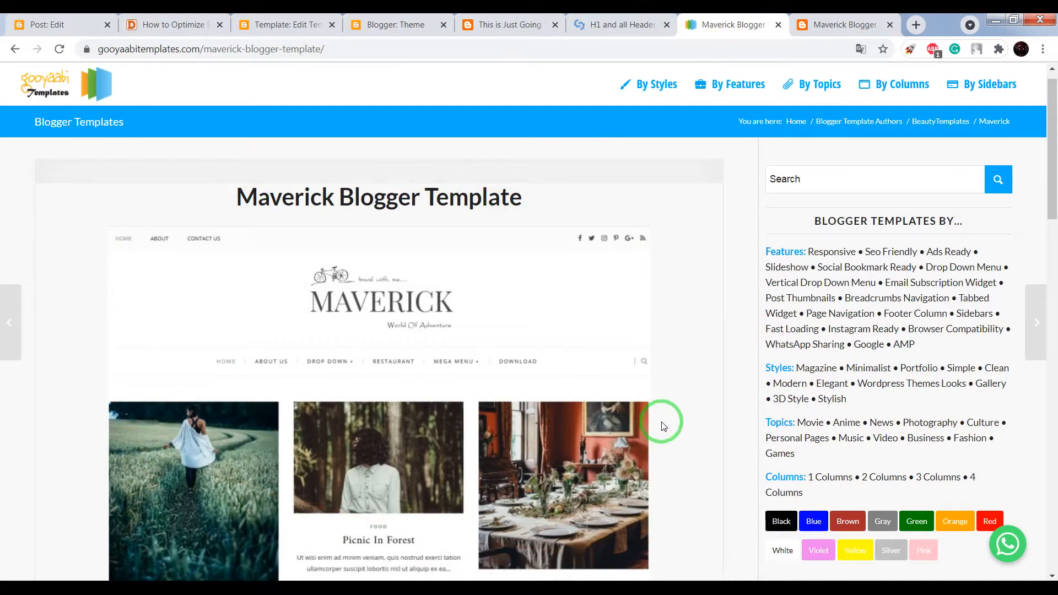
Step: Scroll down the Maverick Blogger Template download page on Gooyaabi Templates
{"action": "scroll", "scroll_direction": "down", "scroll_amount": 3}
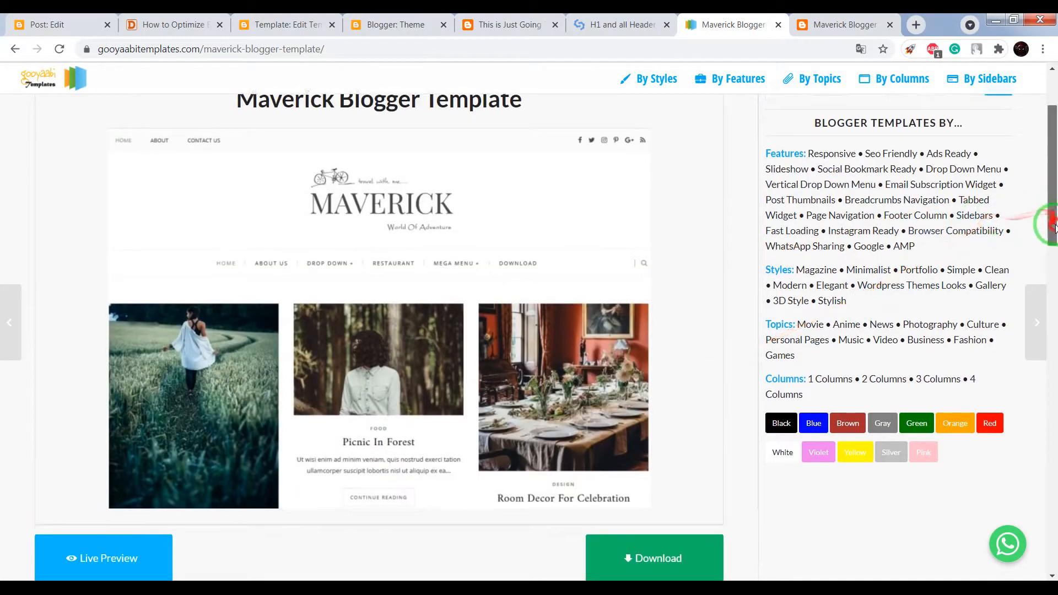
{"action": "scroll", "scroll_direction": "down", "scroll_amount": 3}
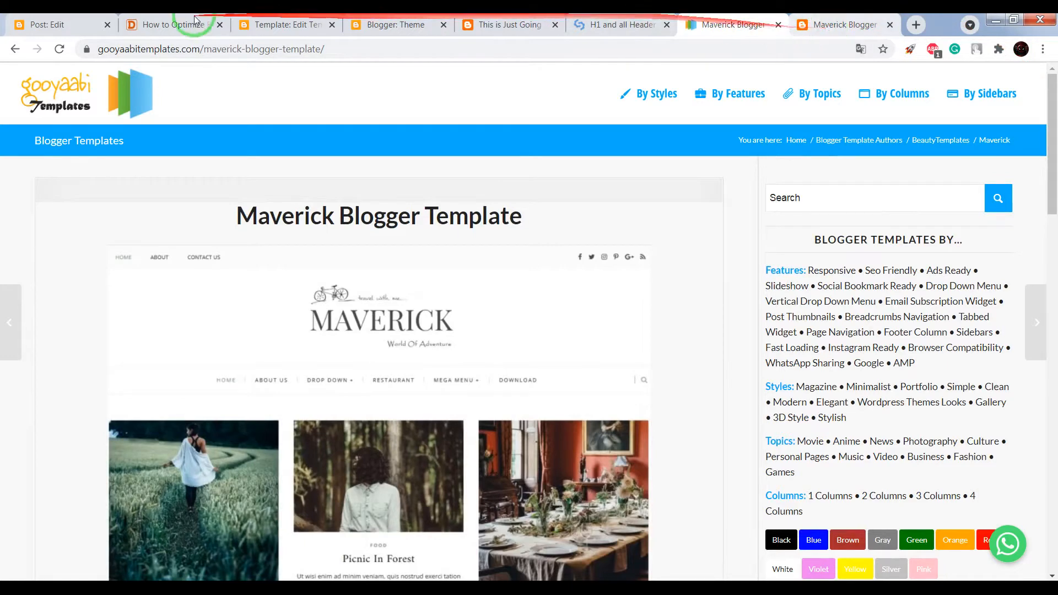
Step: Run SEOptimer's header check on the danteizm.blogspot.com blog-post-optimization URL
{"action": "left_click", "coordinate": [169, 25]}
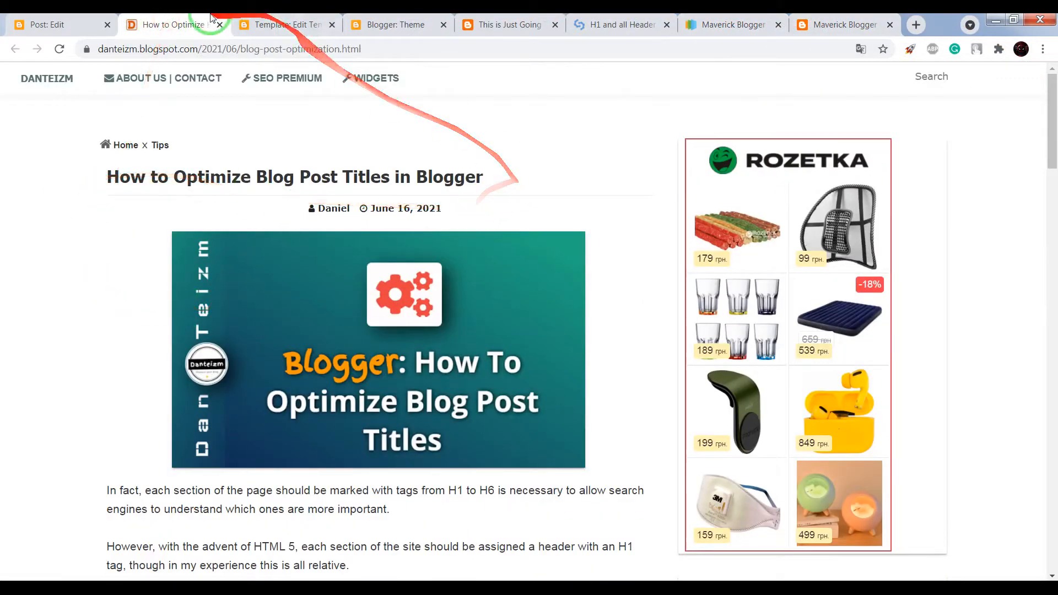
{"action": "left_click", "coordinate": [226, 48]}
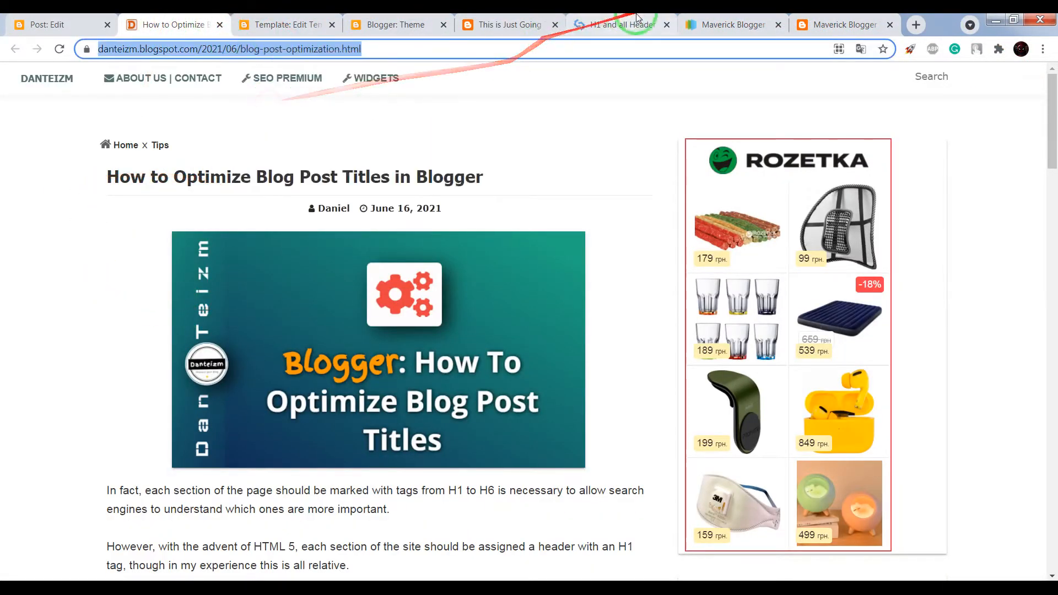
{"action": "left_click", "coordinate": [614, 25]}
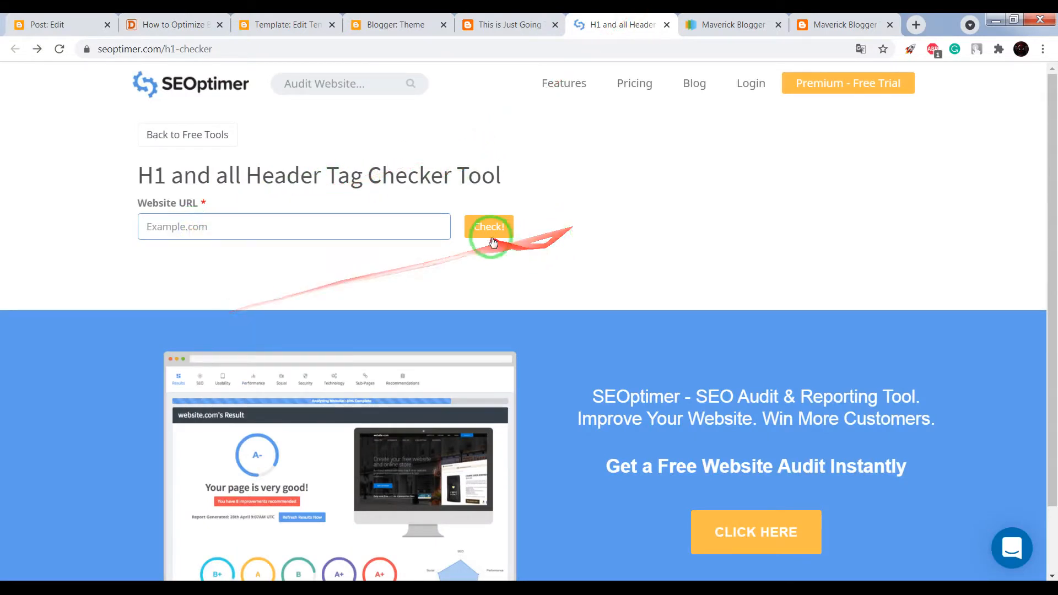
{"action": "type", "text": "https://danteizm.blogspot.com/2021/06/blog-post-optimization.html"}
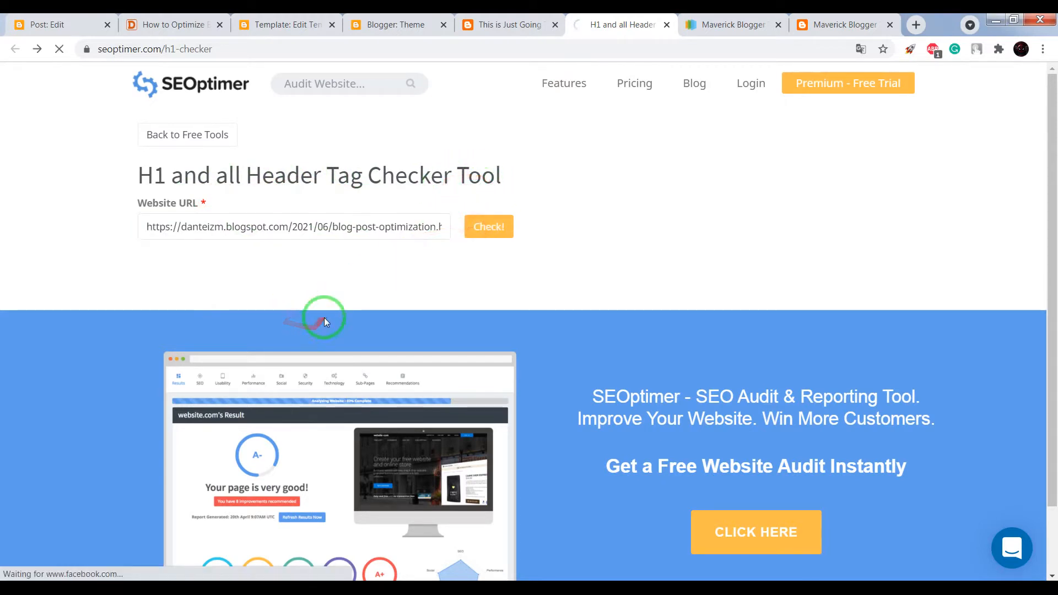
{"action": "left_click", "coordinate": [489, 226]}
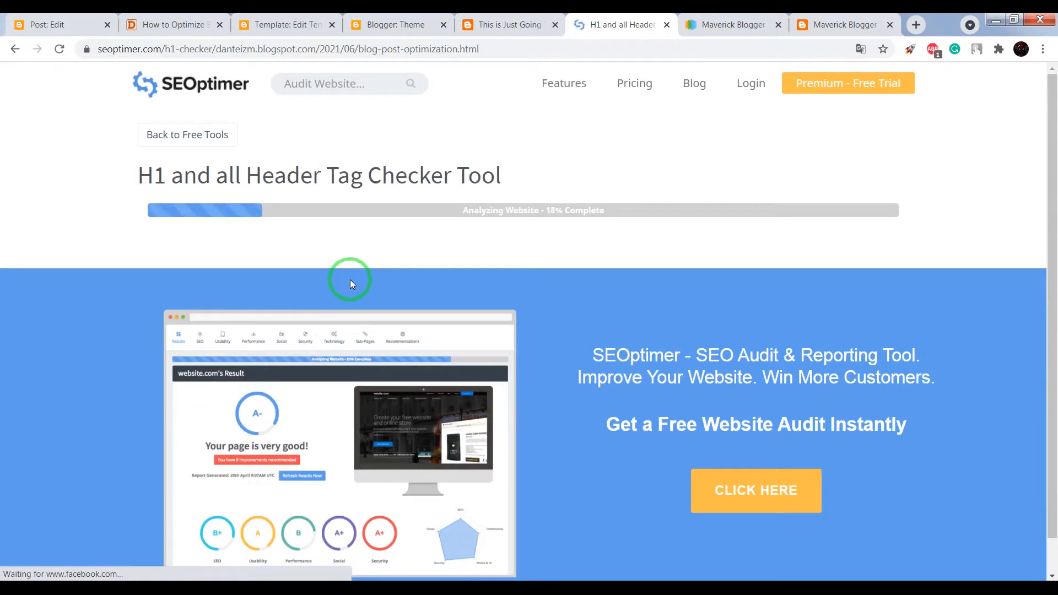
{"action": "mouse_move", "coordinate": [427, 276]}
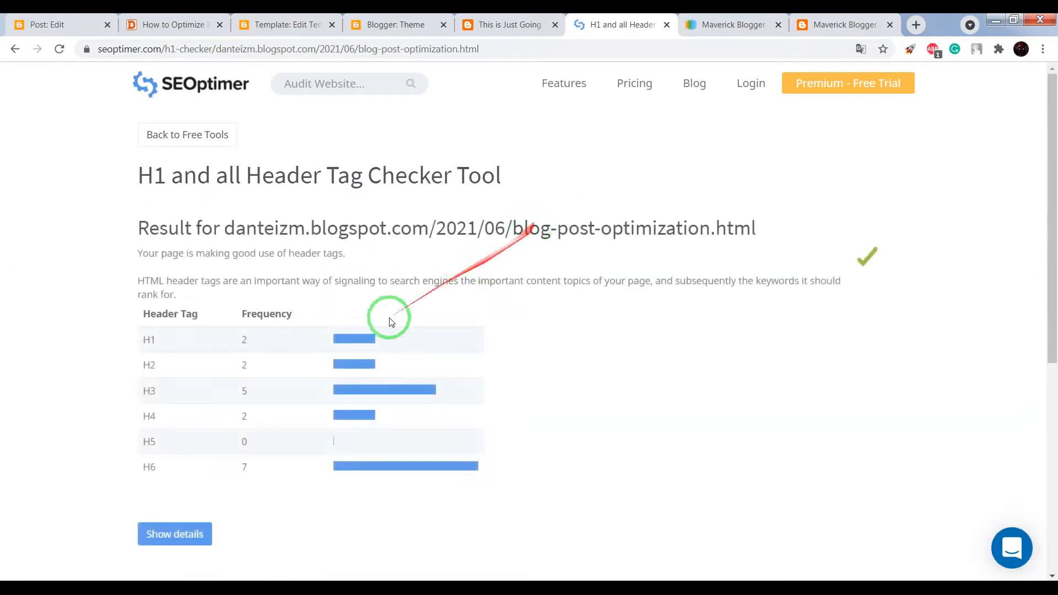
{"action": "mouse_move", "coordinate": [124, 514]}
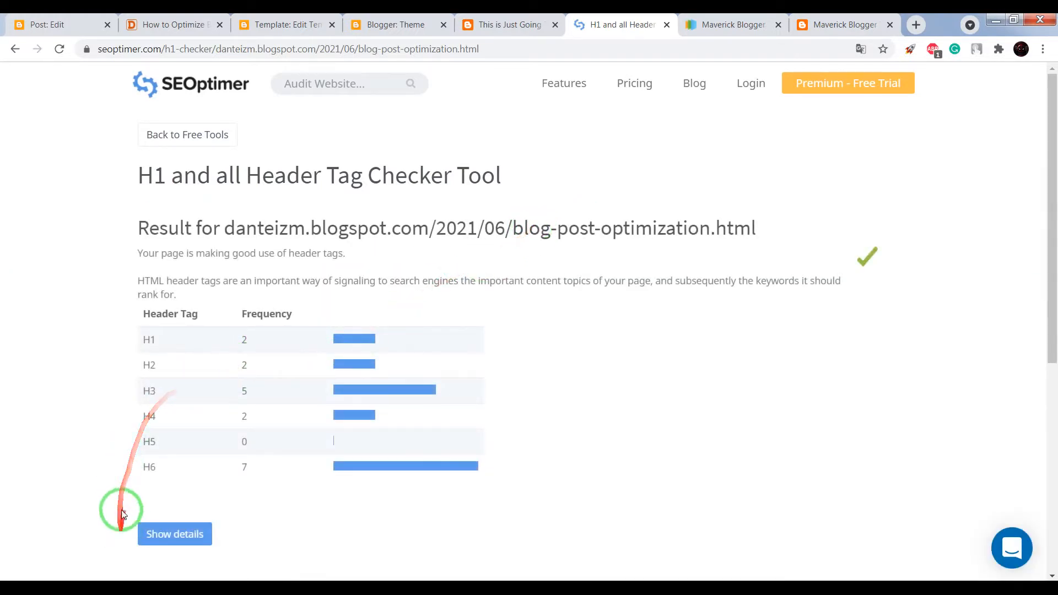
Step: Review the detailed header list showing two H1s: Danteizm and the post title
{"action": "left_click", "coordinate": [175, 534]}
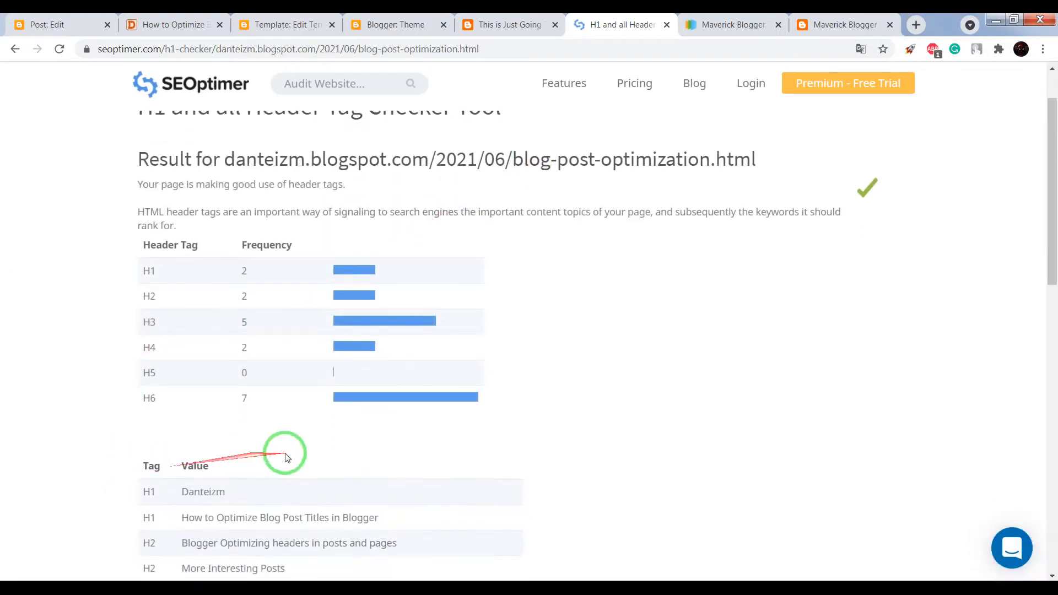
{"action": "scroll", "scroll_direction": "down", "scroll_amount": 3}
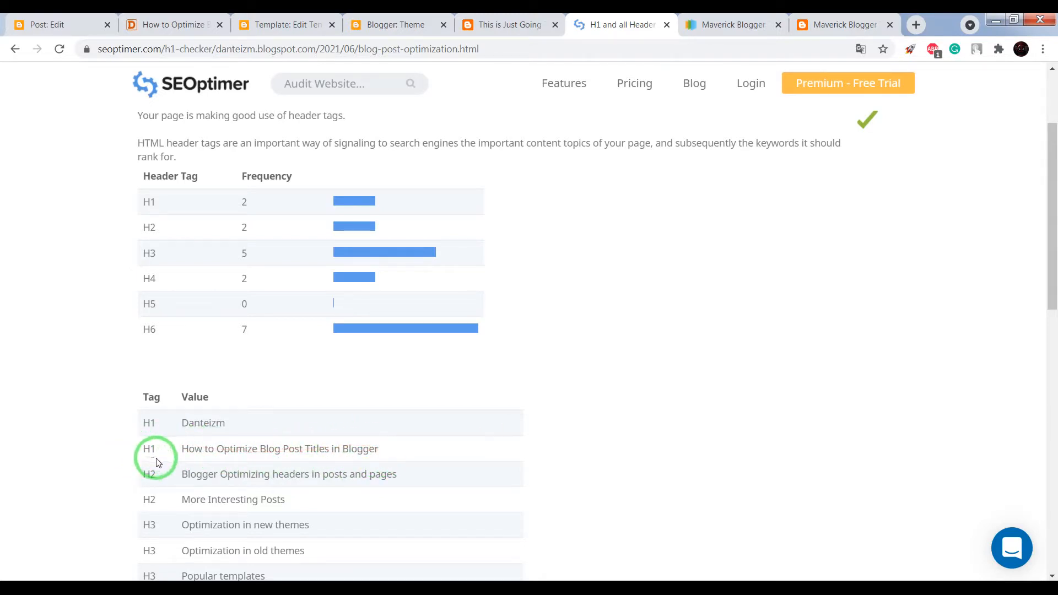
{"action": "left_click", "coordinate": [502, 24]}
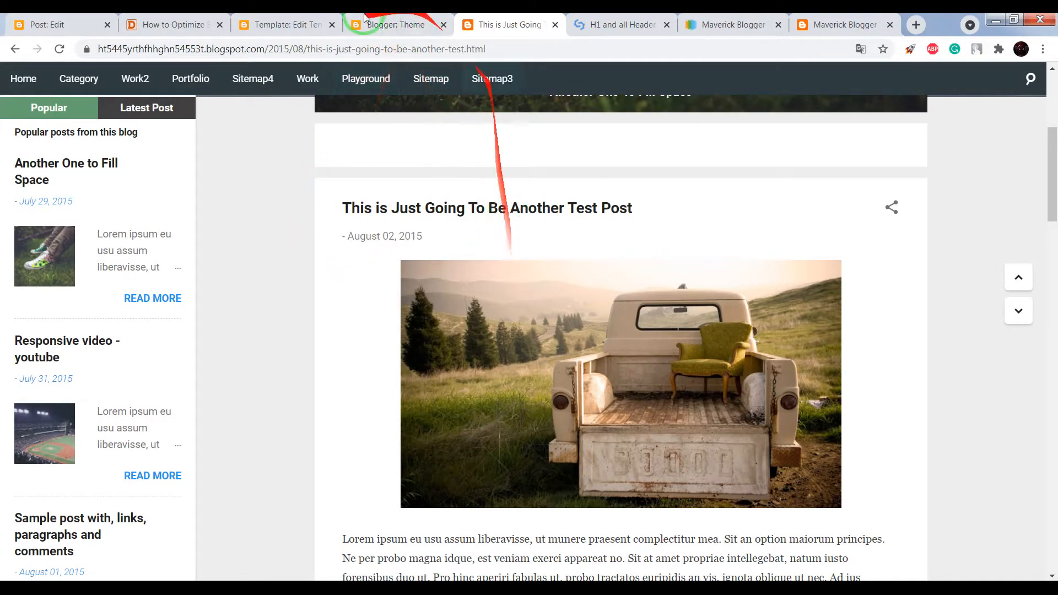
Step: Check the test post's headers: a single H1 'Test', with the post title as H3
{"action": "left_click", "coordinate": [618, 25]}
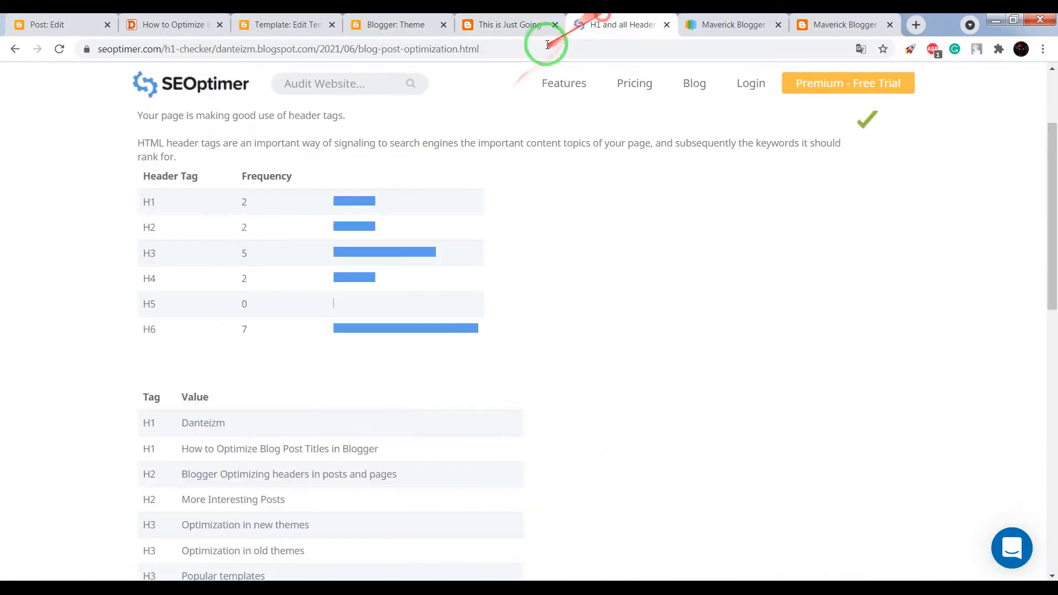
{"action": "left_click", "coordinate": [15, 48]}
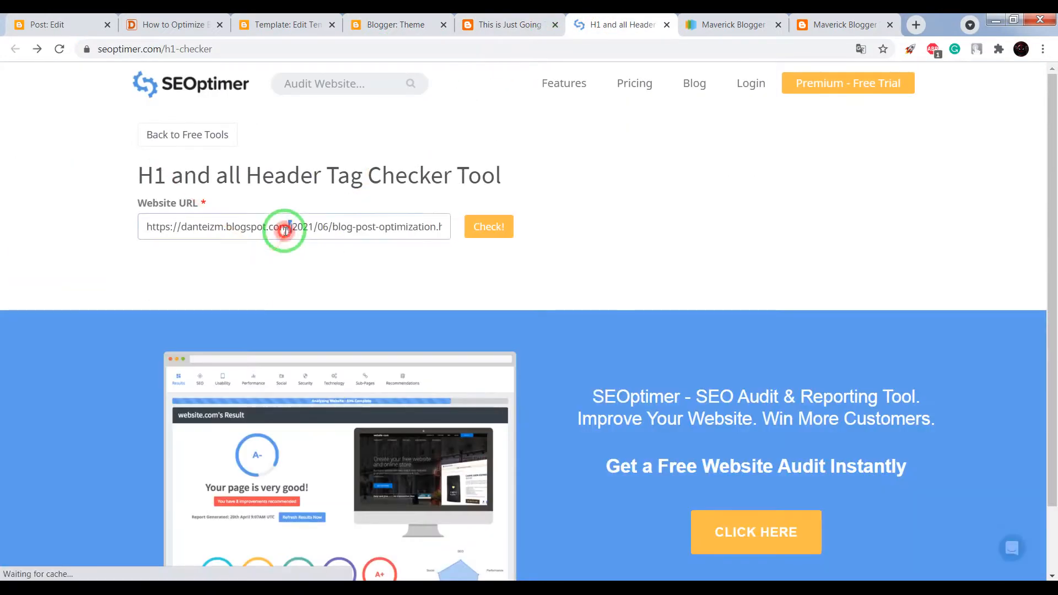
{"action": "left_click", "coordinate": [489, 226]}
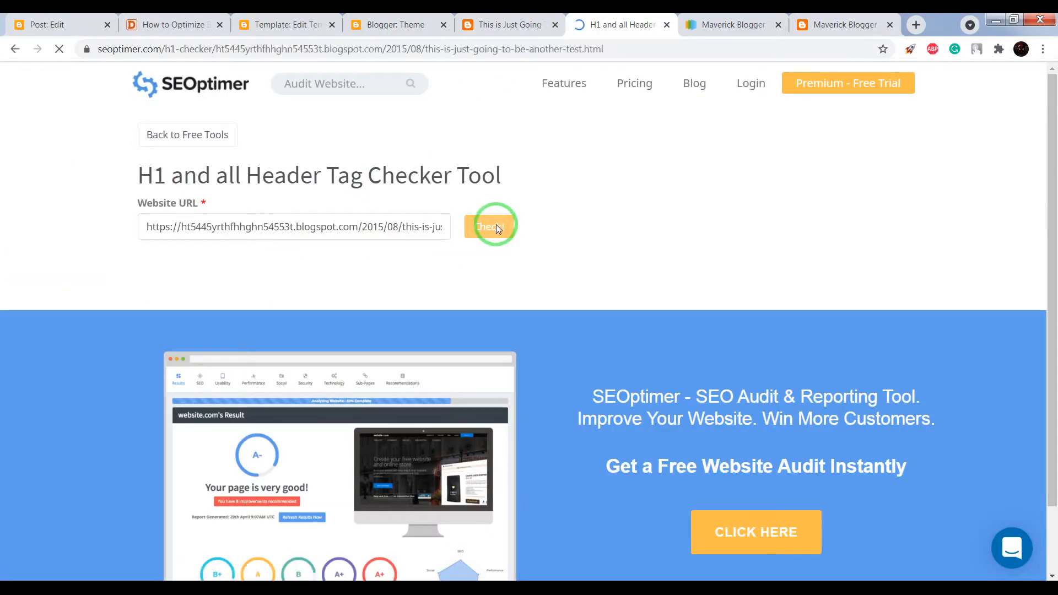
{"action": "left_click", "coordinate": [491, 227]}
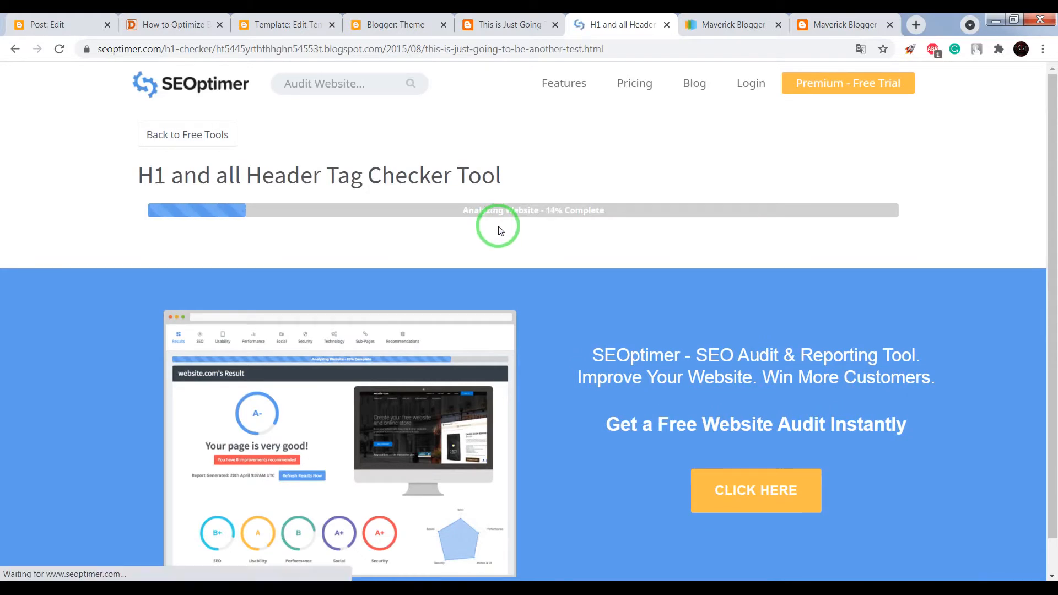
{"action": "left_click", "coordinate": [502, 25]}
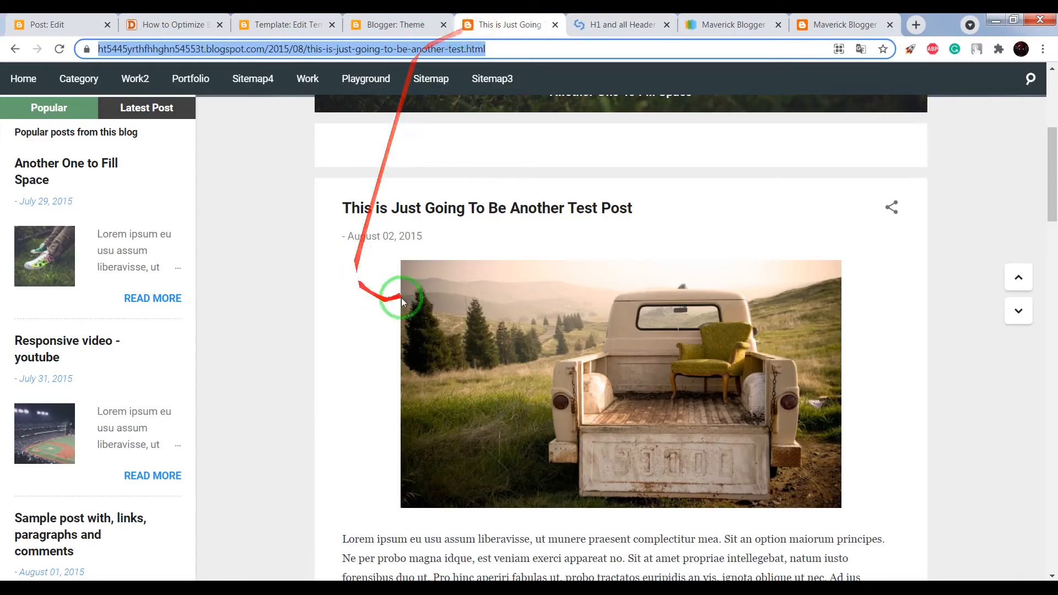
{"action": "left_click", "coordinate": [620, 25]}
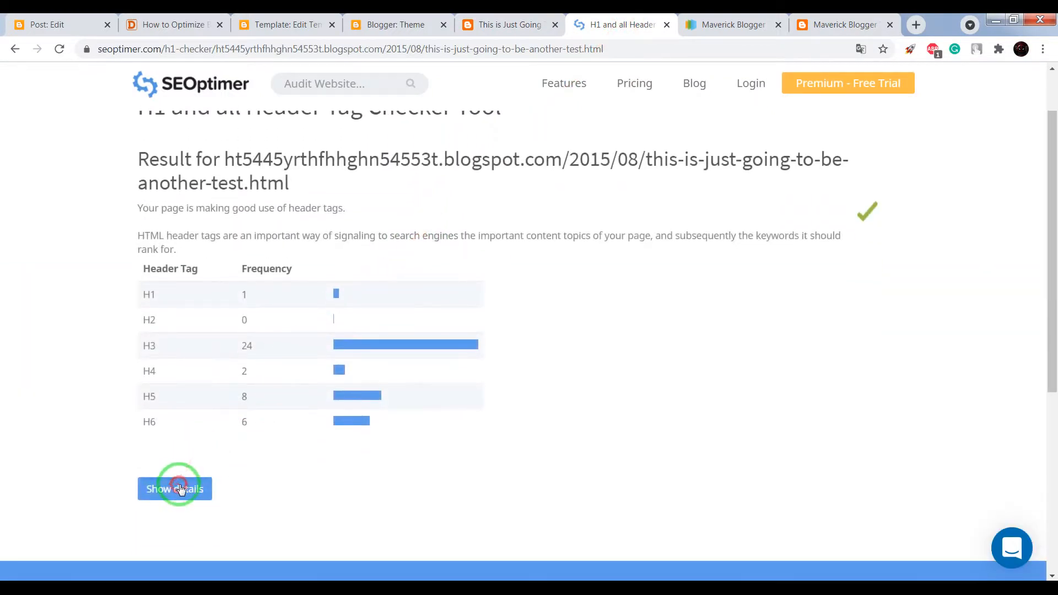
{"action": "left_click", "coordinate": [174, 489]}
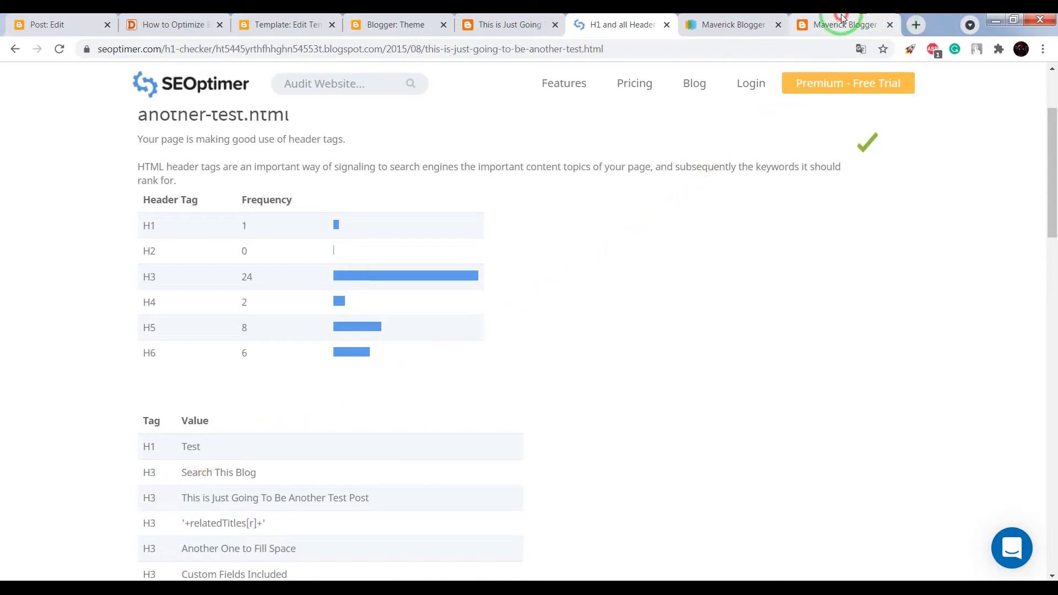
Step: Open the Maverick demo's Picnic In Forest post and run the header check on it
{"action": "left_click", "coordinate": [842, 25]}
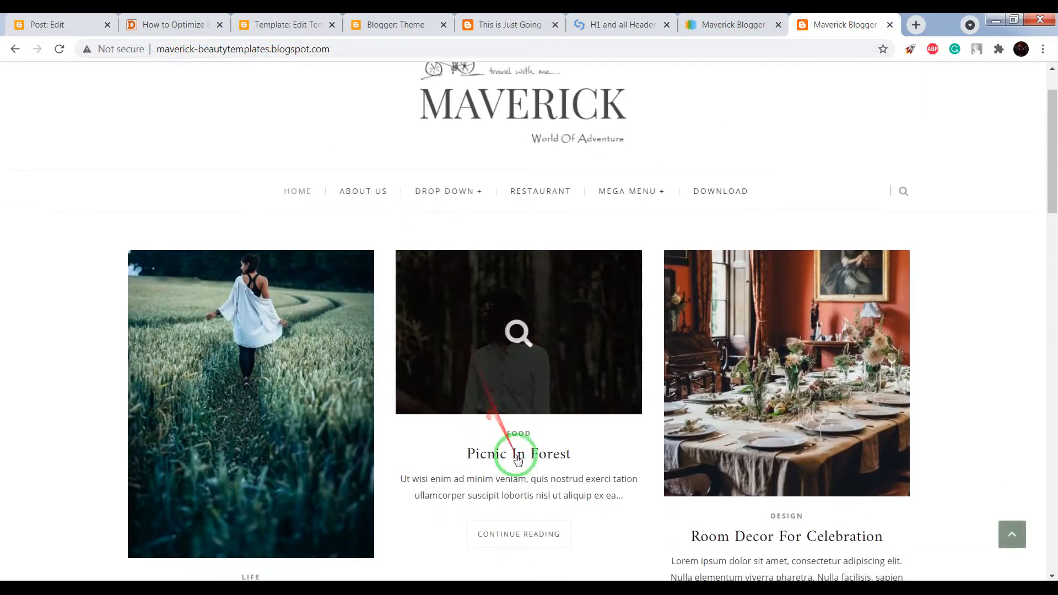
{"action": "left_click", "coordinate": [518, 454]}
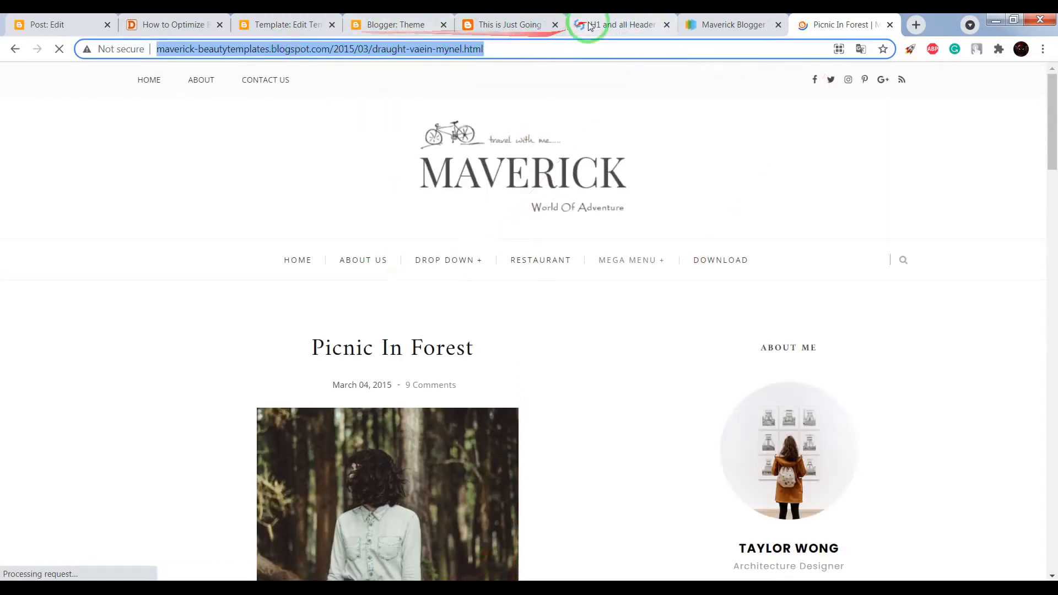
{"action": "left_click", "coordinate": [617, 25]}
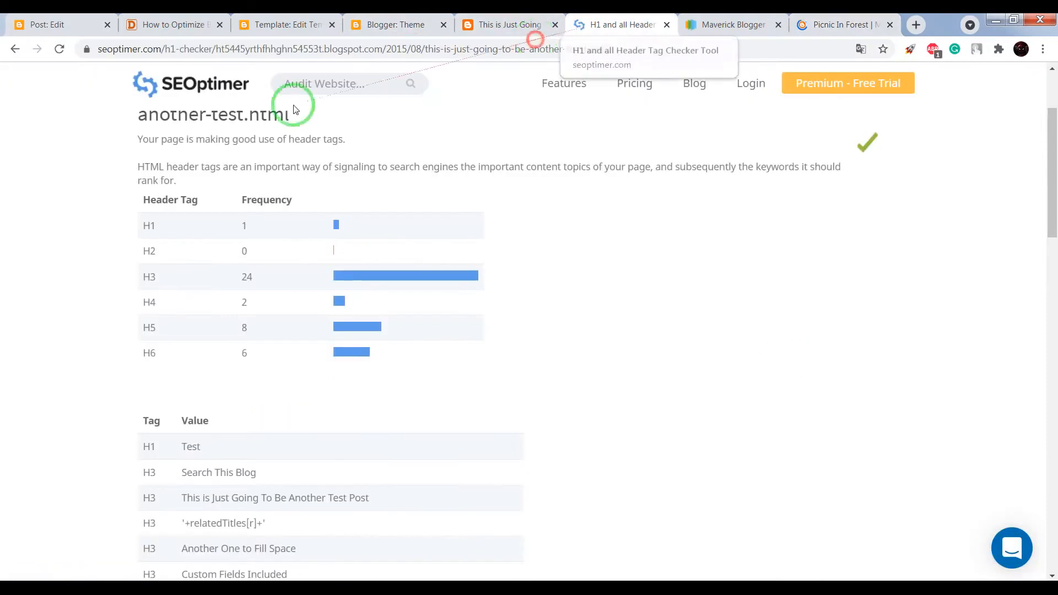
{"action": "left_click", "coordinate": [14, 49]}
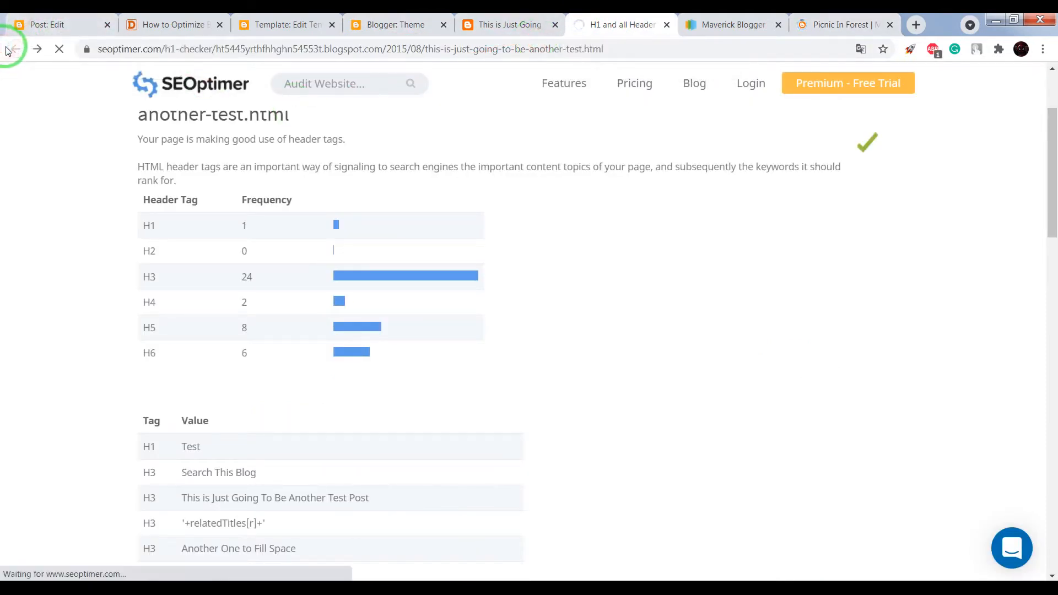
{"action": "left_click", "coordinate": [12, 48]}
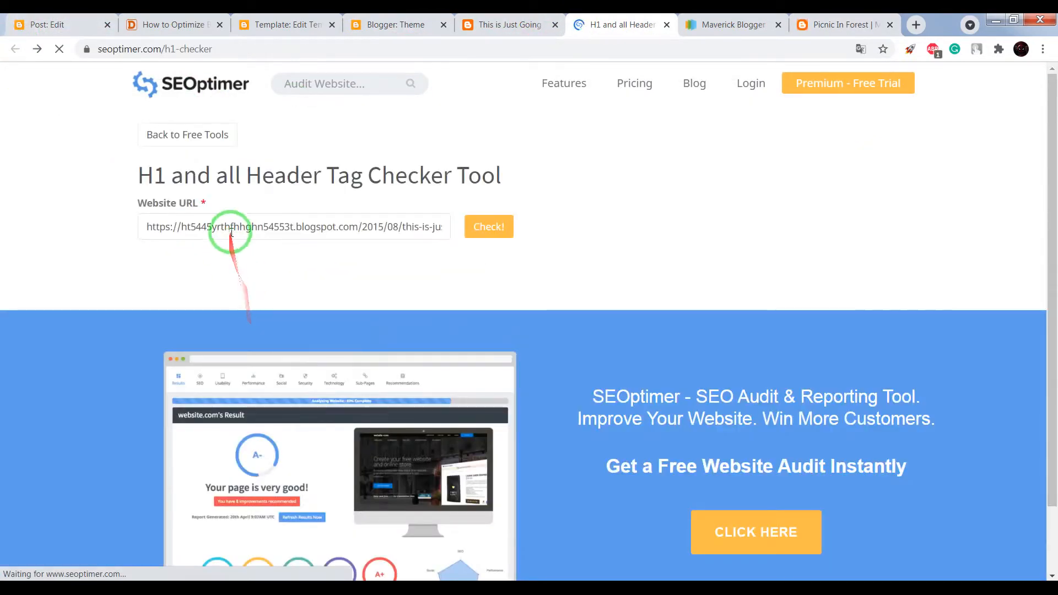
{"action": "left_click", "coordinate": [489, 226]}
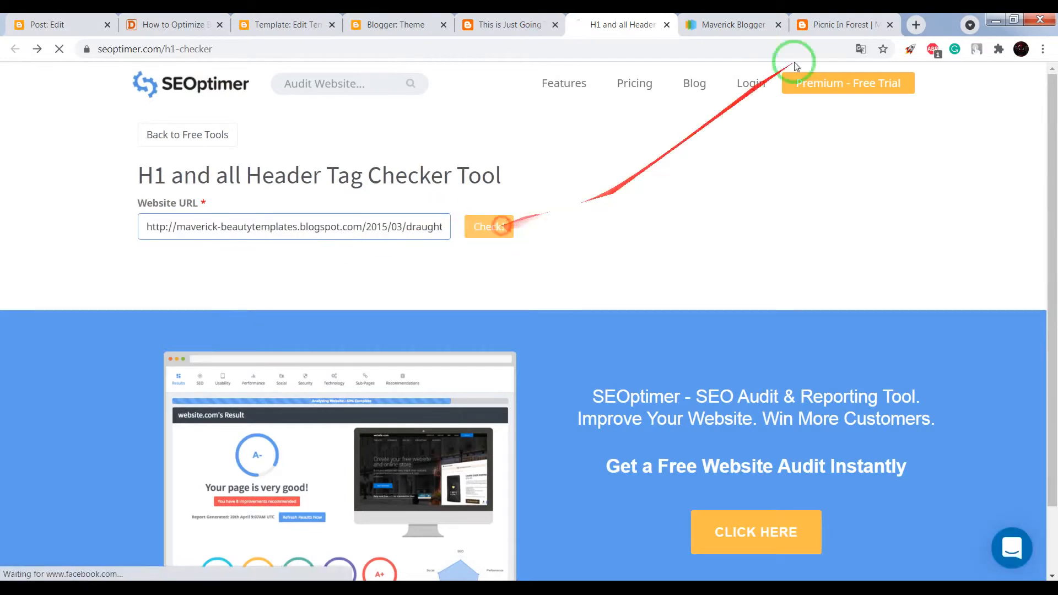
{"action": "left_click", "coordinate": [488, 226]}
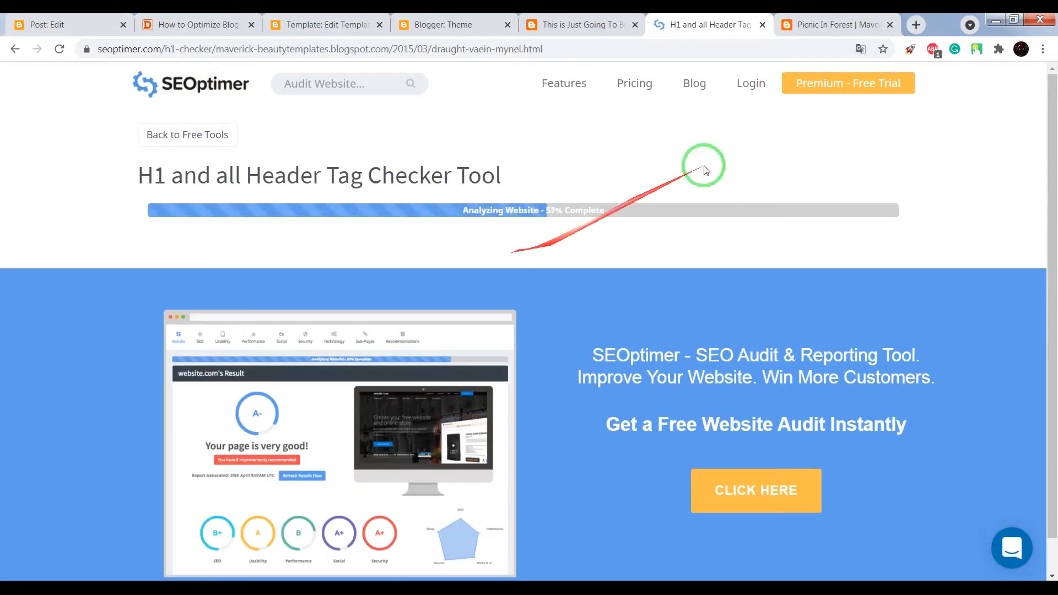
Step: Review the Maverick post's header table: 0 H1, 18 H2 including the title
{"action": "left_click", "coordinate": [835, 24]}
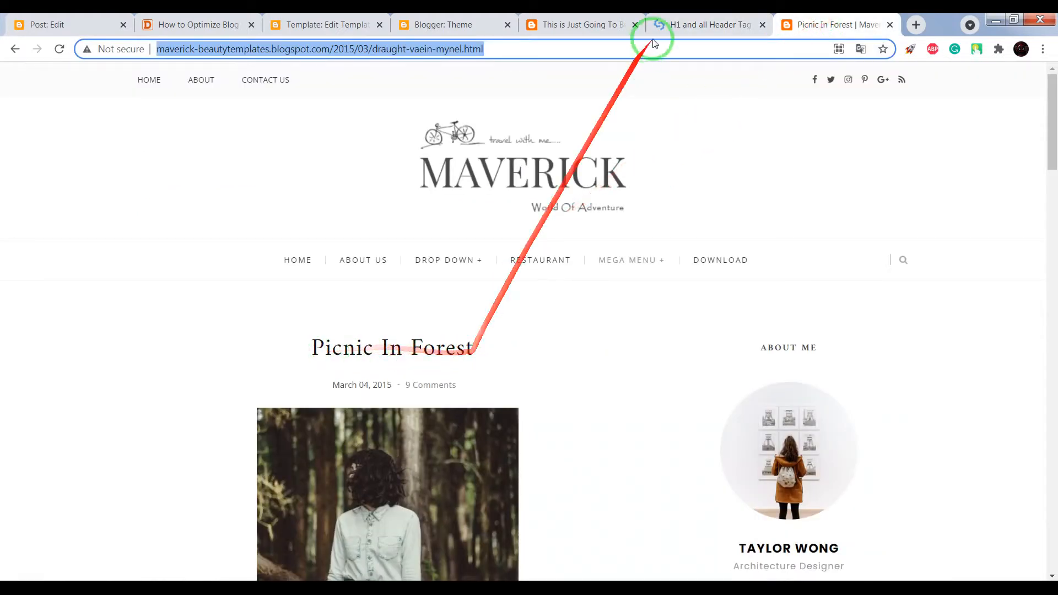
{"action": "left_click", "coordinate": [706, 25]}
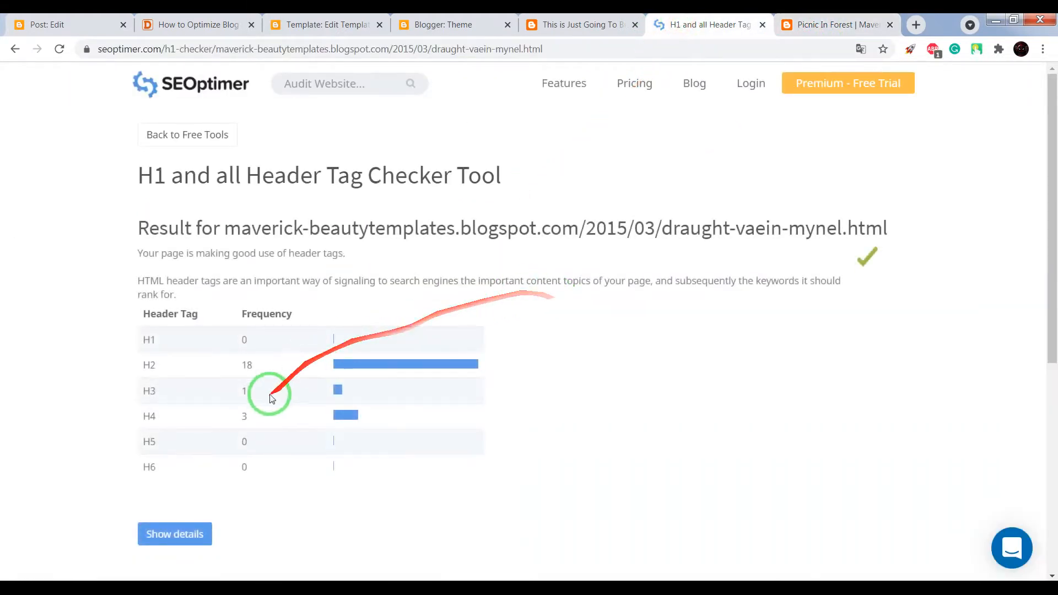
{"action": "left_click", "coordinate": [174, 535]}
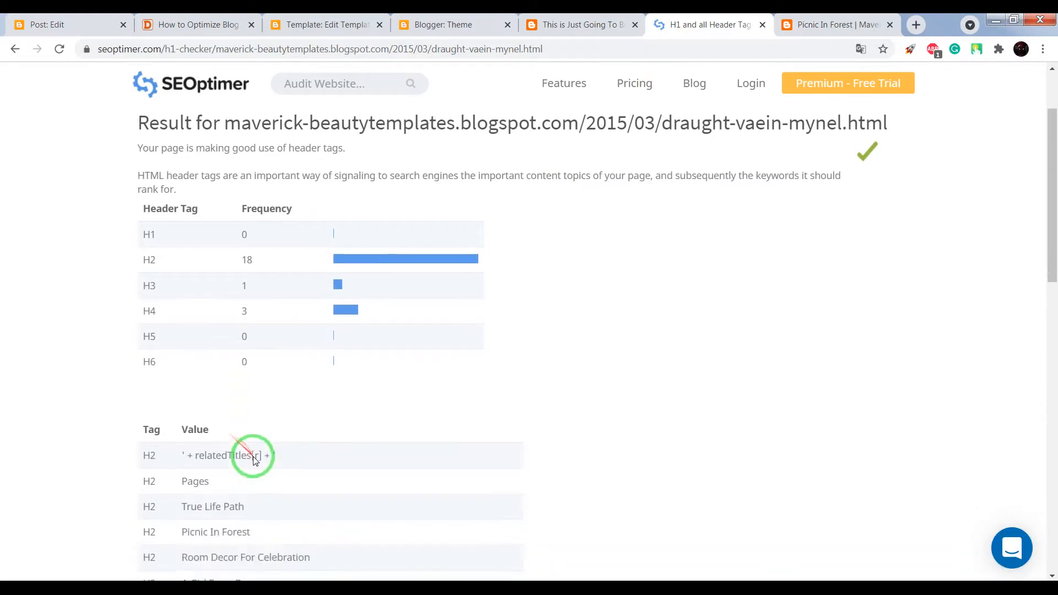
{"action": "scroll", "scroll_direction": "down", "scroll_amount": 3}
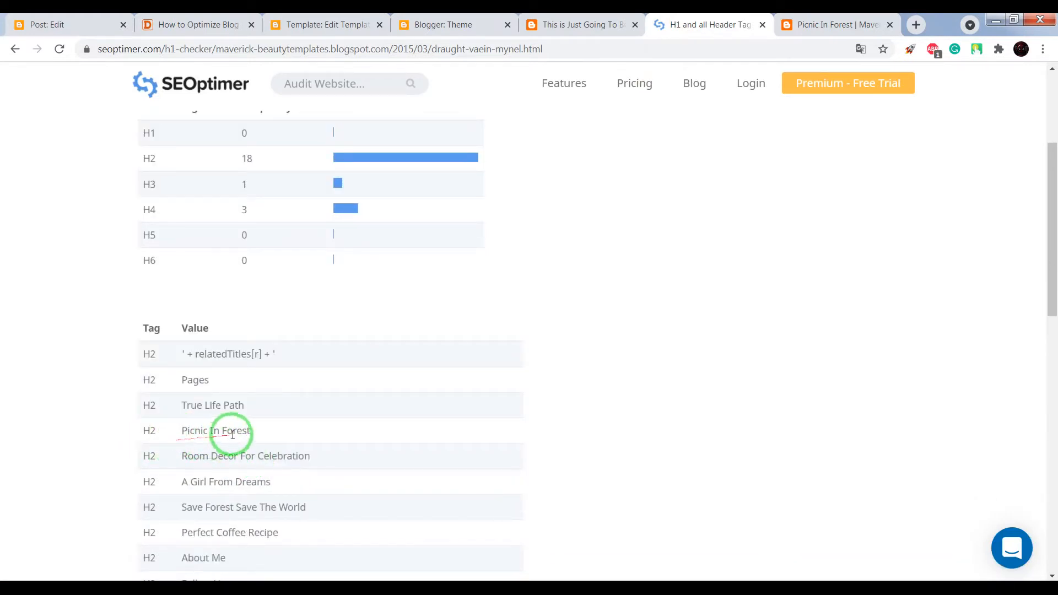
{"action": "mouse_move", "coordinate": [249, 444]}
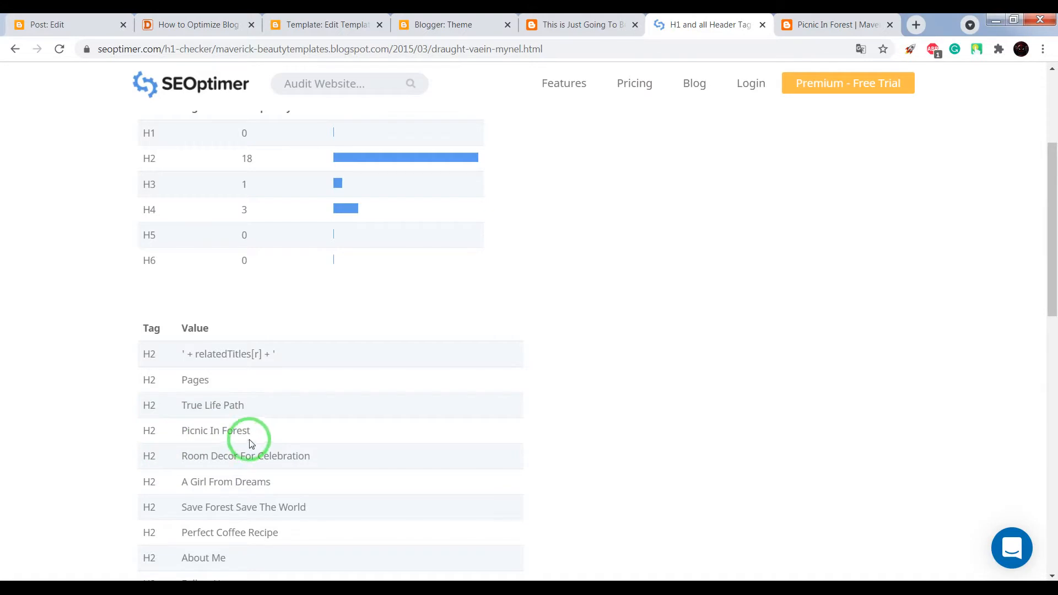
{"action": "mouse_move", "coordinate": [139, 434]}
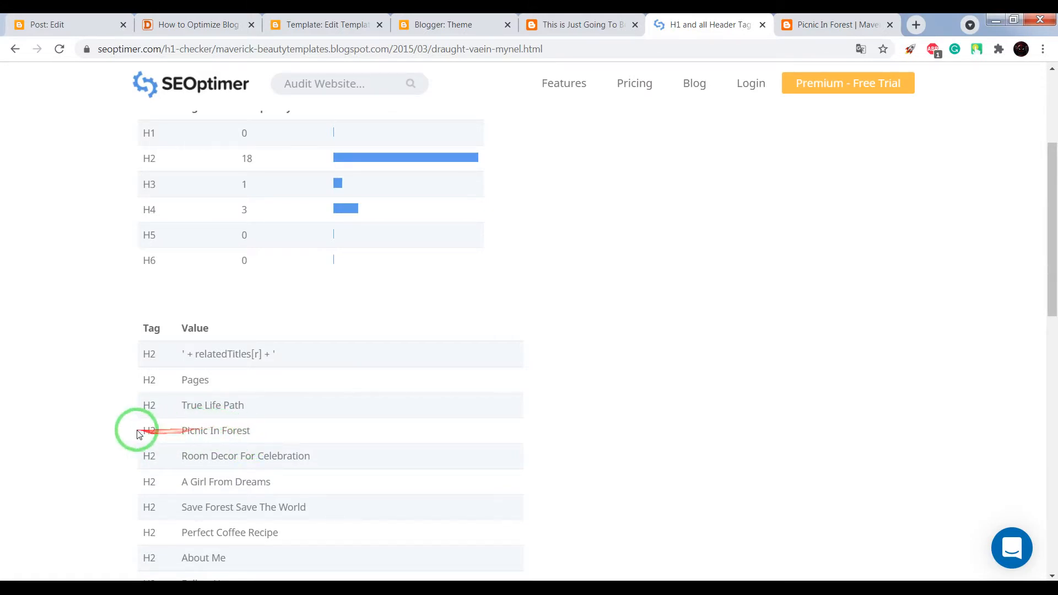
{"action": "mouse_move", "coordinate": [174, 440]}
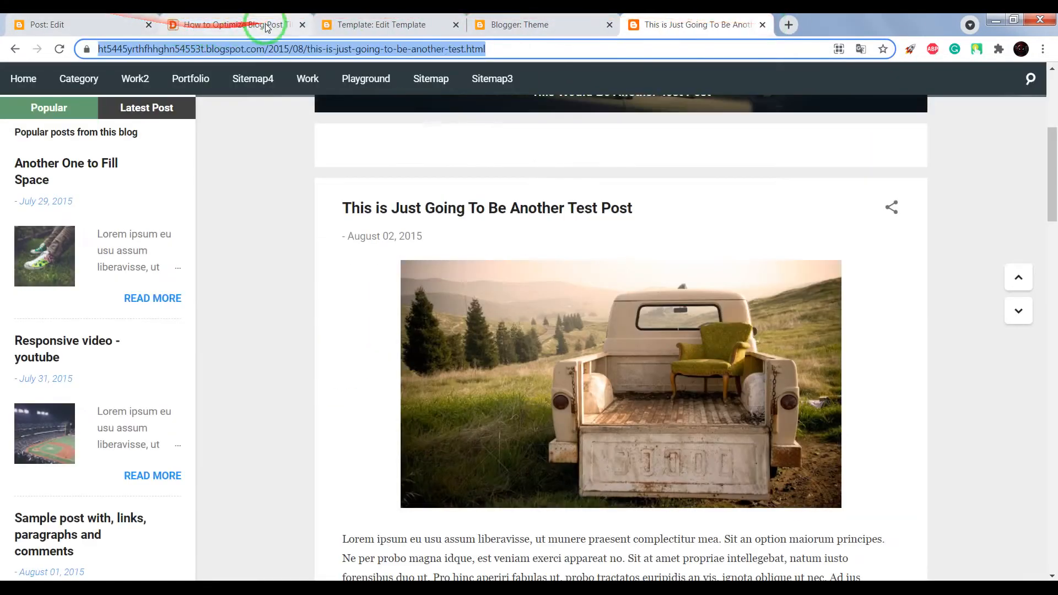
Step: Scroll the Danteizm title article down to the Contempo, Soho and Notable h3 code
{"action": "left_click", "coordinate": [236, 25]}
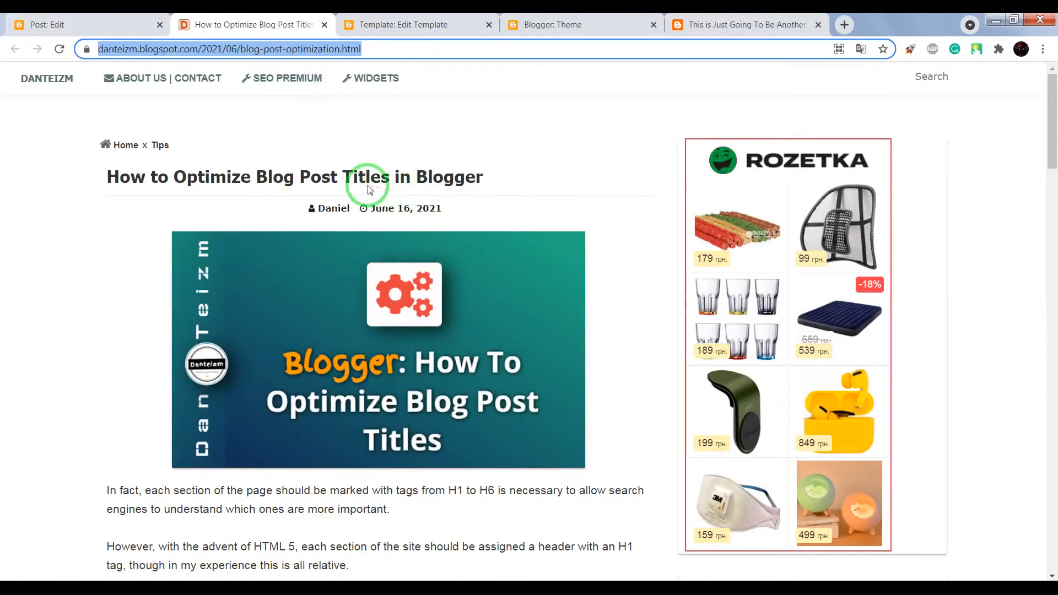
{"action": "scroll", "scroll_direction": "down", "scroll_amount": 3}
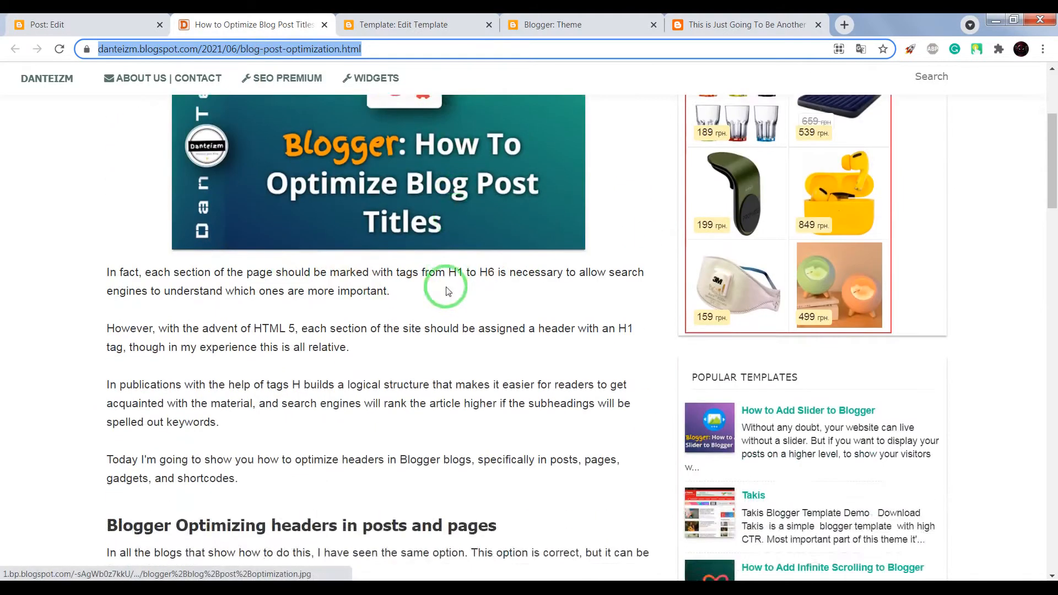
{"action": "scroll", "scroll_direction": "down", "scroll_amount": 3}
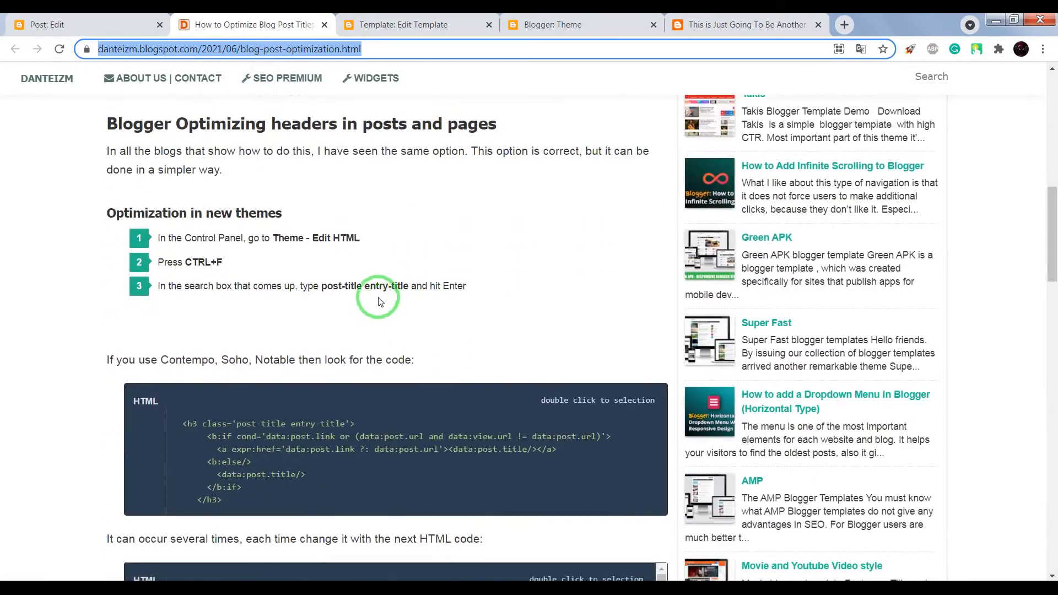
{"action": "scroll", "scroll_direction": "down", "scroll_amount": 3}
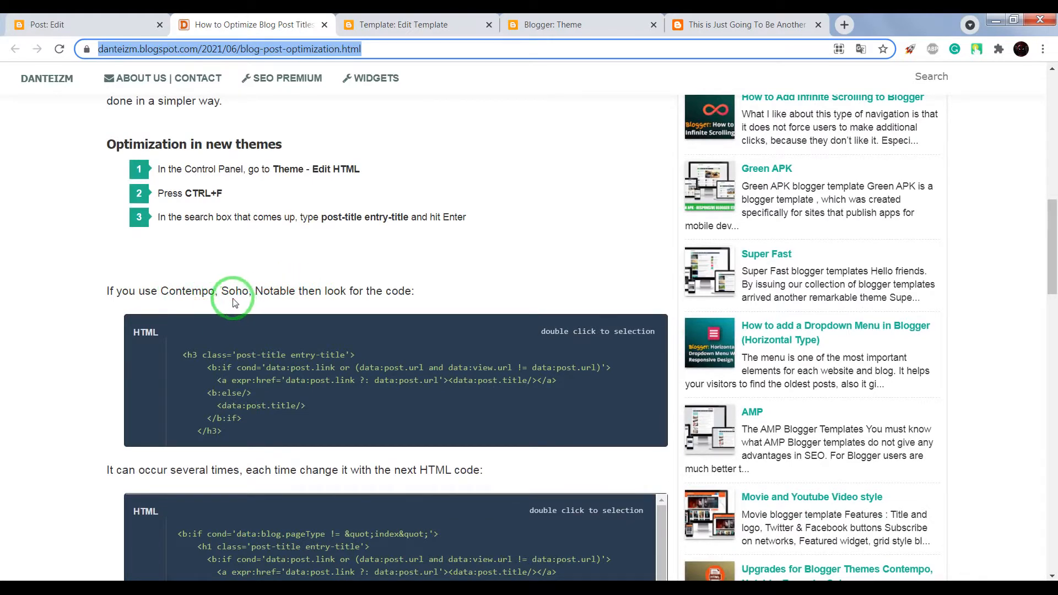
{"action": "mouse_move", "coordinate": [64, 17]}
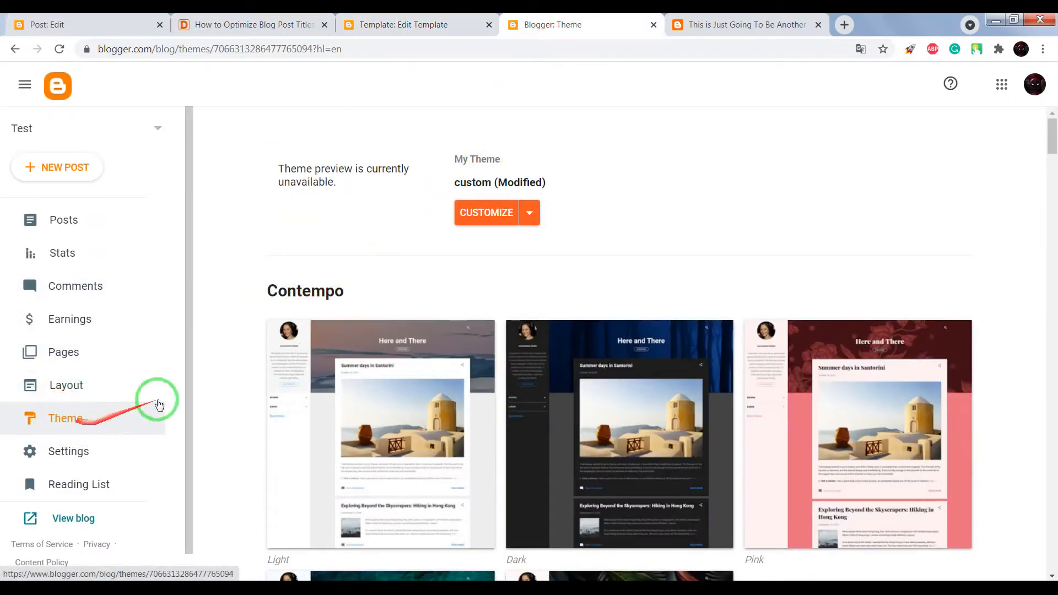
{"action": "mouse_move", "coordinate": [272, 354]}
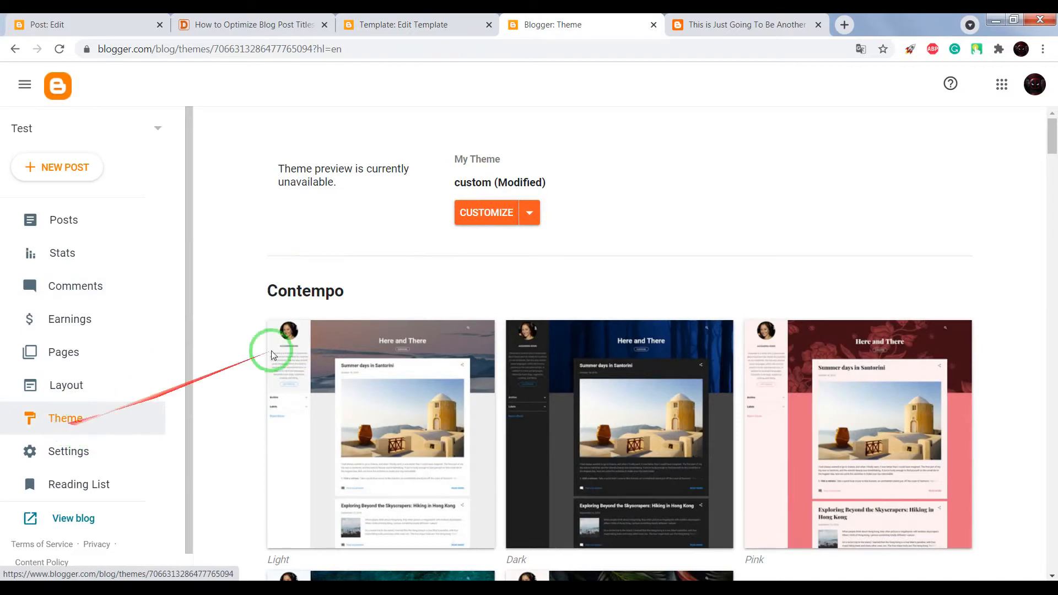
Step: Open the Test blog theme's Edit HTML editor, dismiss the VPN popup, return to the tutorial
{"action": "left_click", "coordinate": [529, 213]}
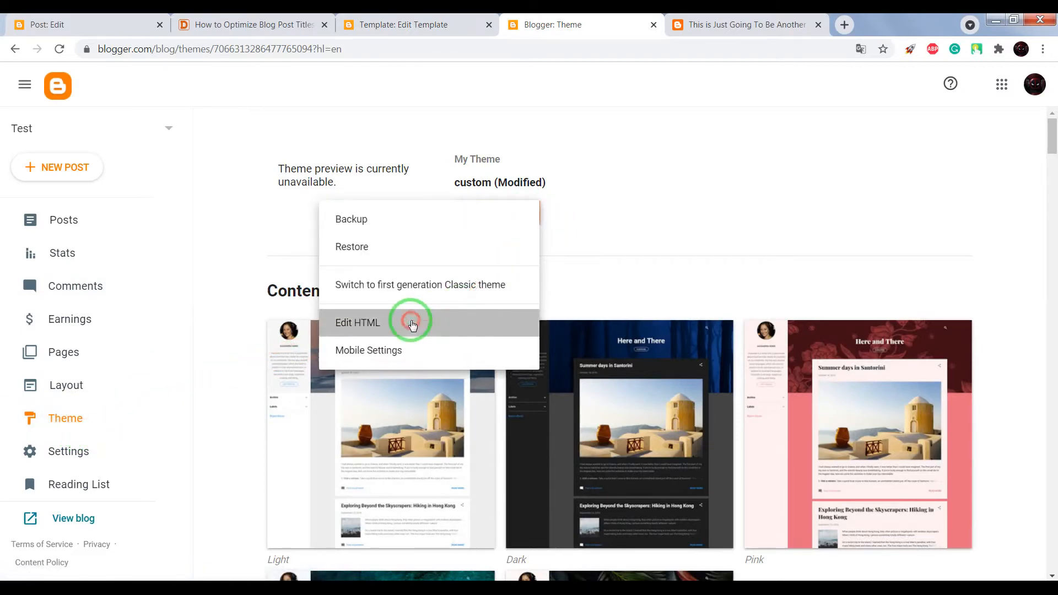
{"action": "left_click", "coordinate": [358, 322]}
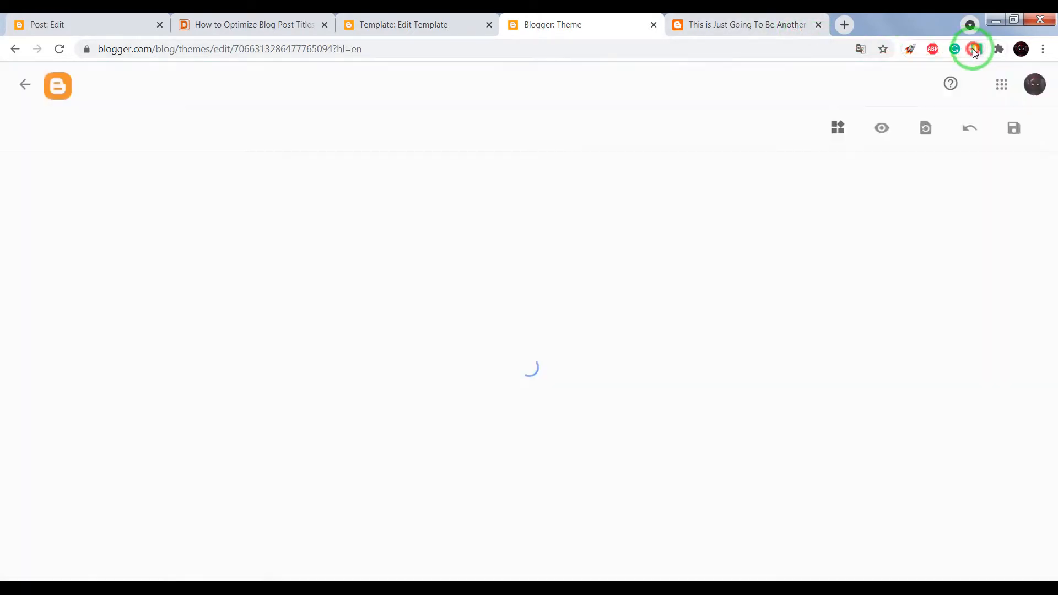
{"action": "left_click", "coordinate": [974, 48]}
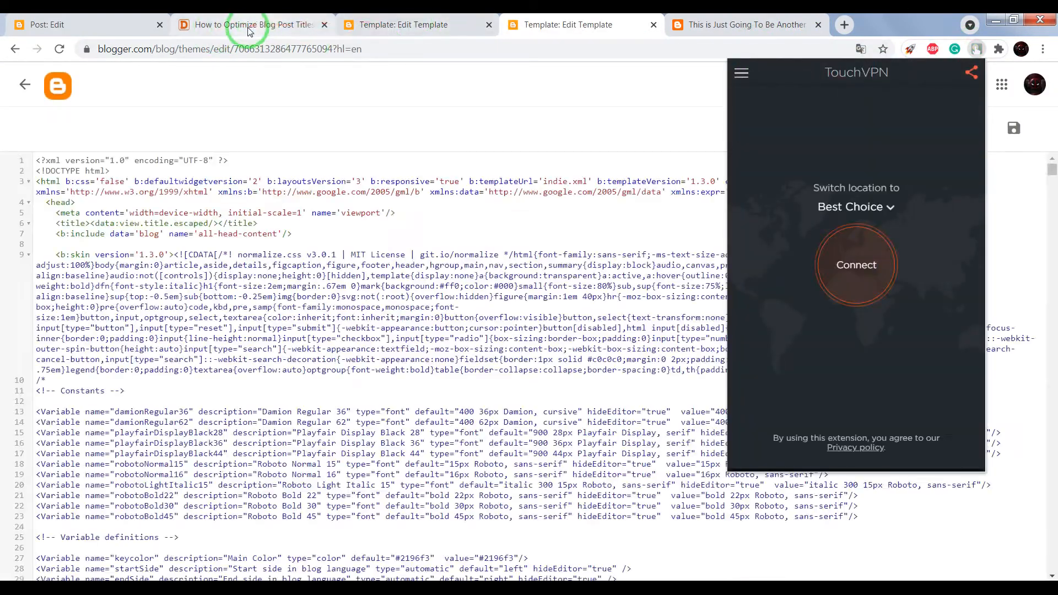
{"action": "left_click", "coordinate": [252, 25]}
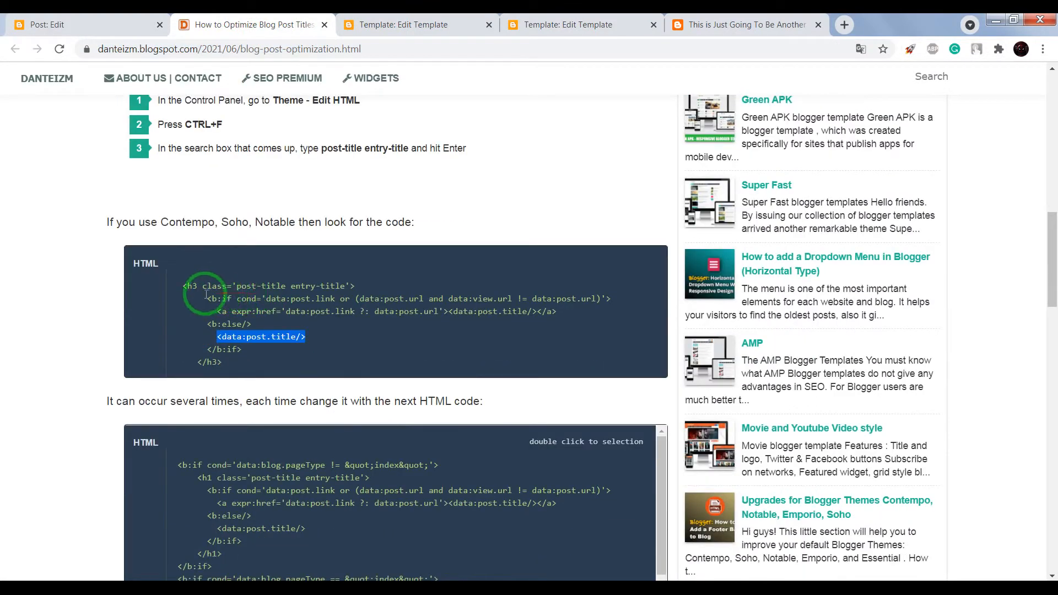
Step: Select the h3 post-title entry-title code snippet in the Danteizm article
{"action": "double_click", "coordinate": [269, 285]}
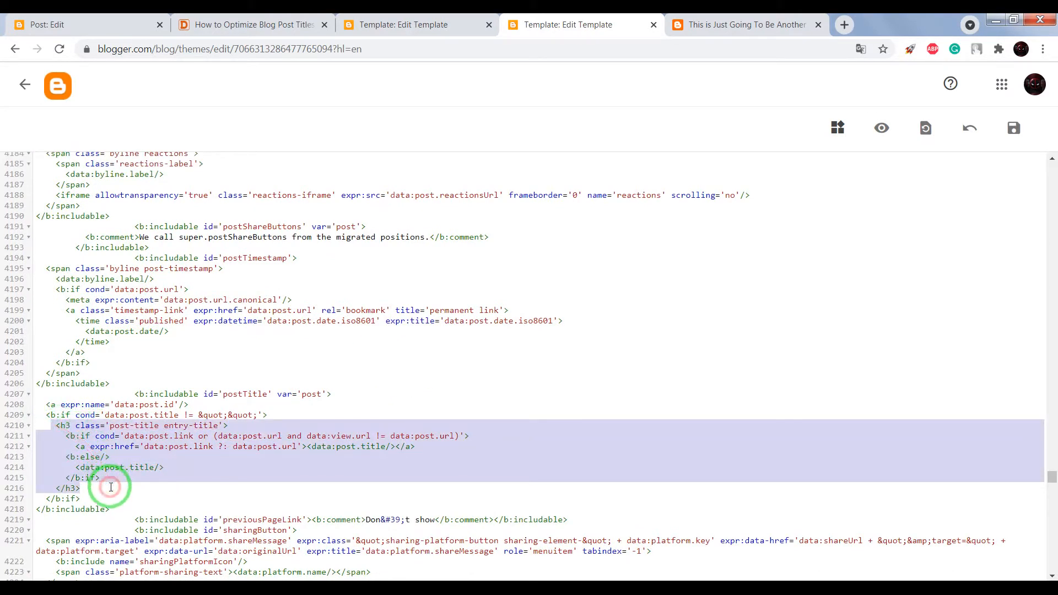
{"action": "mouse_move", "coordinate": [253, 24]}
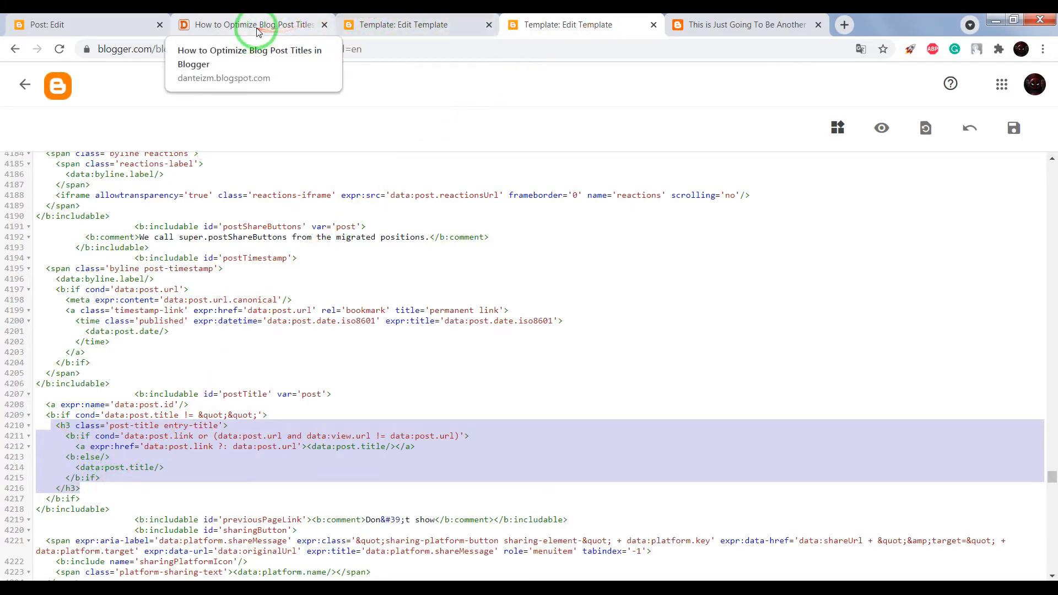
Step: Replace the h3 title block with the tutorial's conditional h1/h2 code and save the theme
{"action": "left_click", "coordinate": [253, 25]}
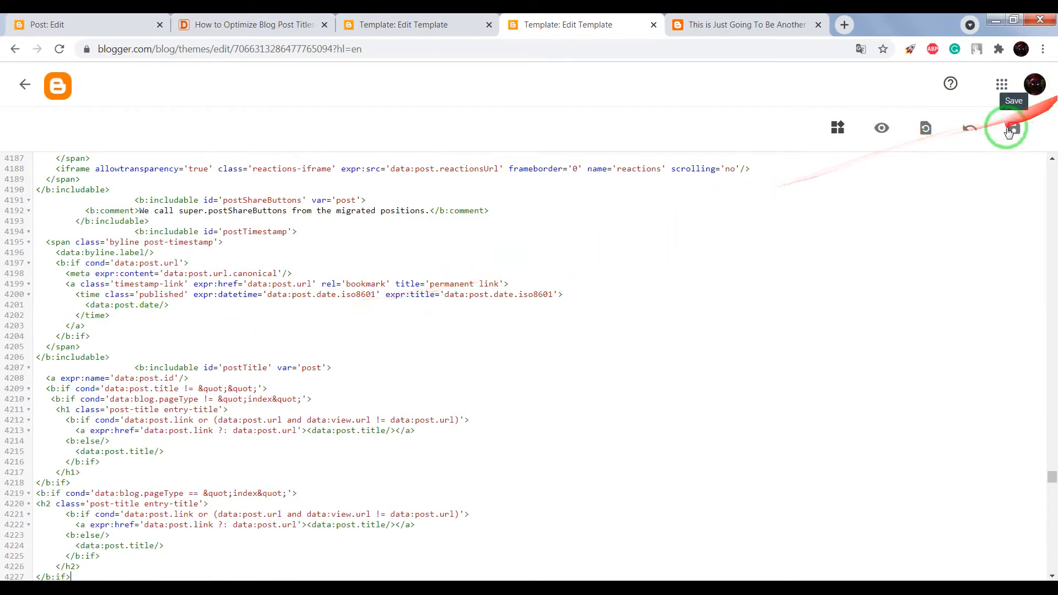
{"action": "left_click", "coordinate": [1012, 127]}
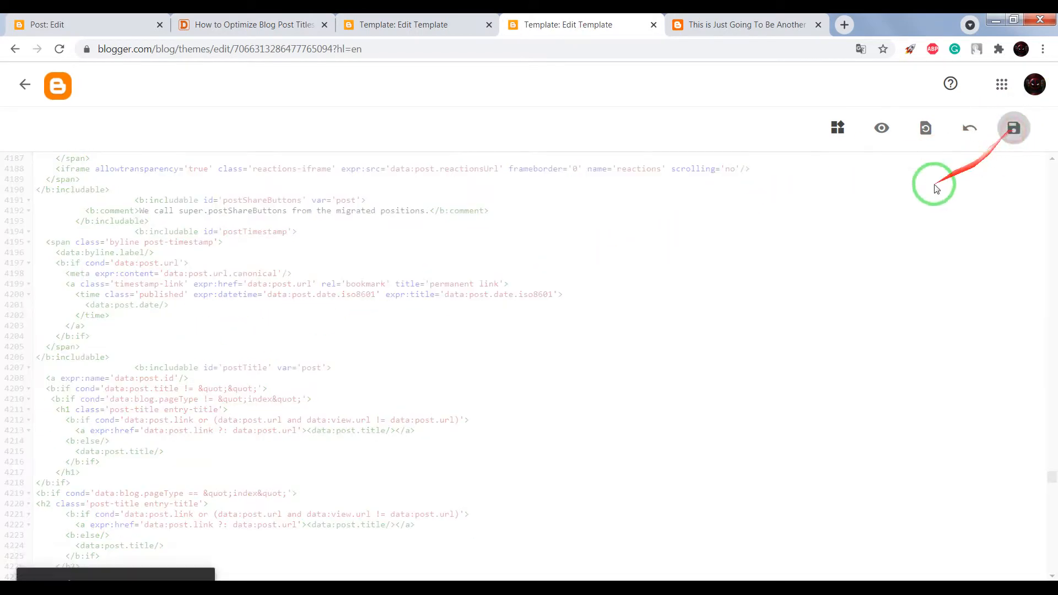
{"action": "left_click", "coordinate": [1013, 127]}
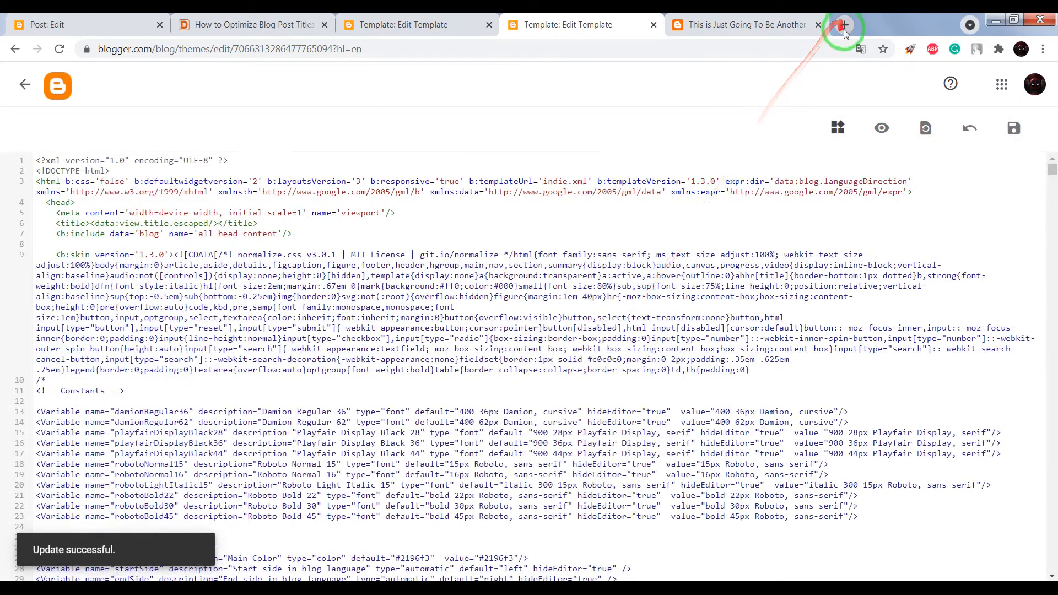
Step: Recheck the test post in SEOptimer, now listing two H1s: Test and the post title
{"action": "left_click", "coordinate": [842, 25]}
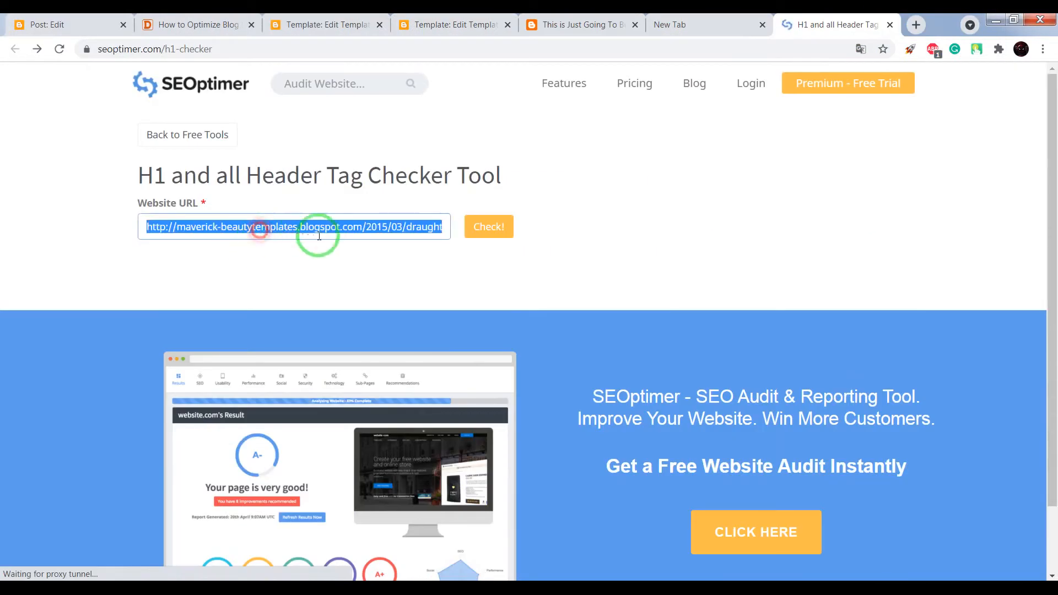
{"action": "left_click", "coordinate": [488, 226]}
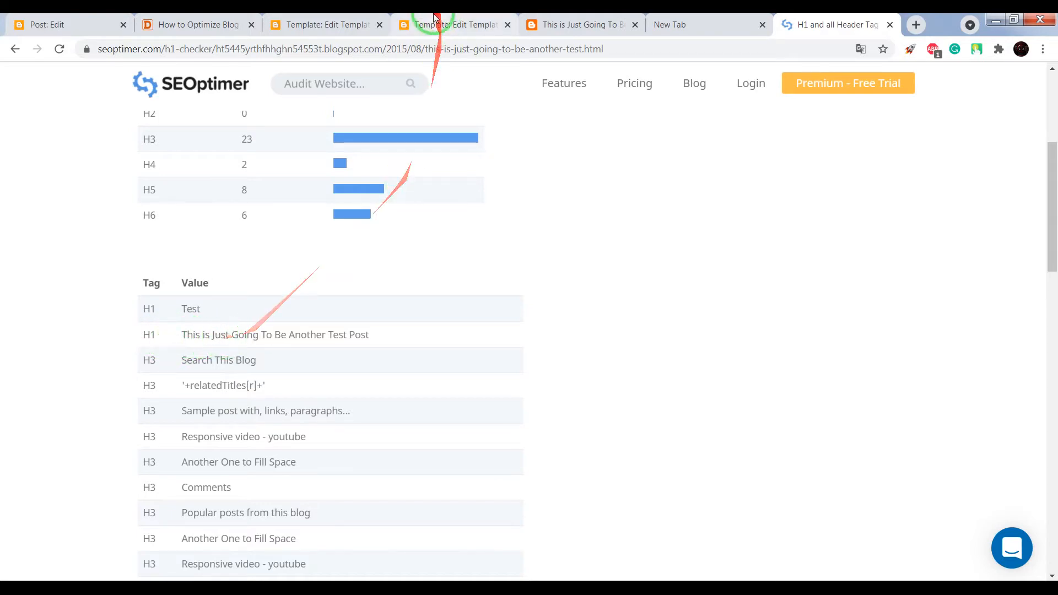
{"action": "left_click", "coordinate": [577, 24]}
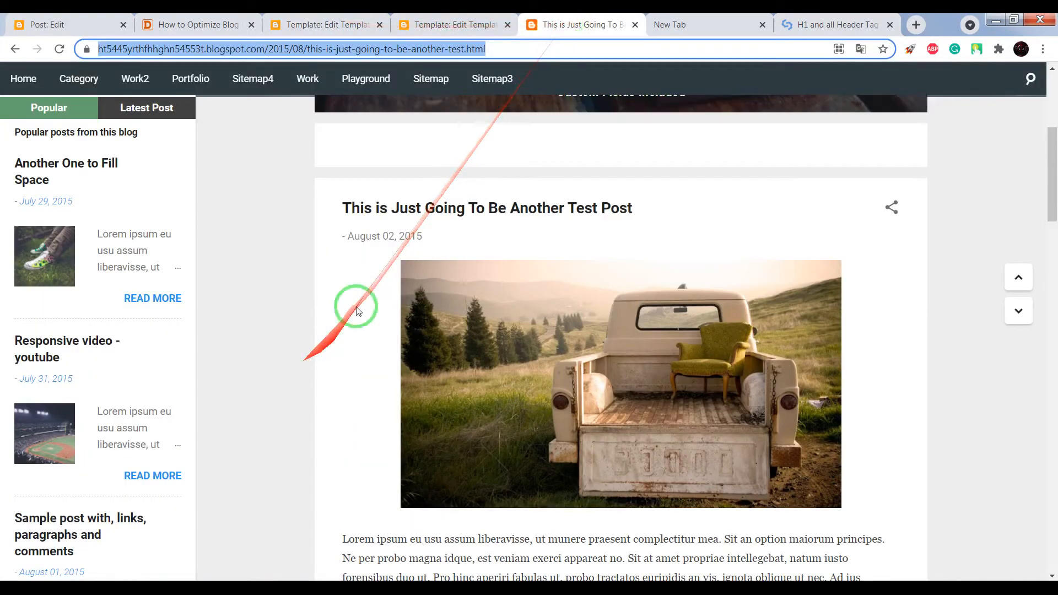
{"action": "left_click", "coordinate": [836, 25]}
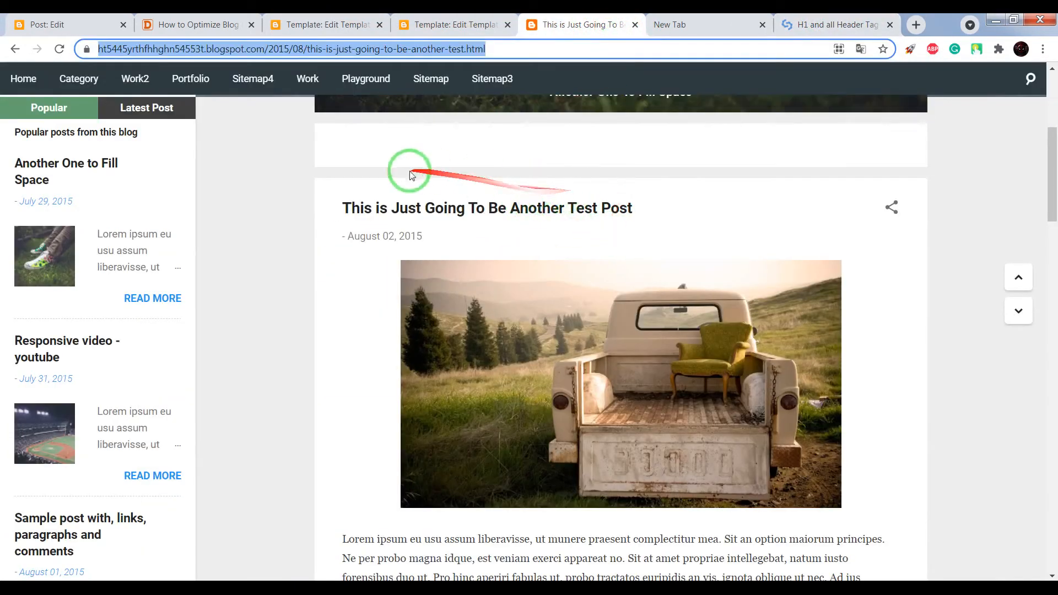
{"action": "mouse_move", "coordinate": [635, 216]}
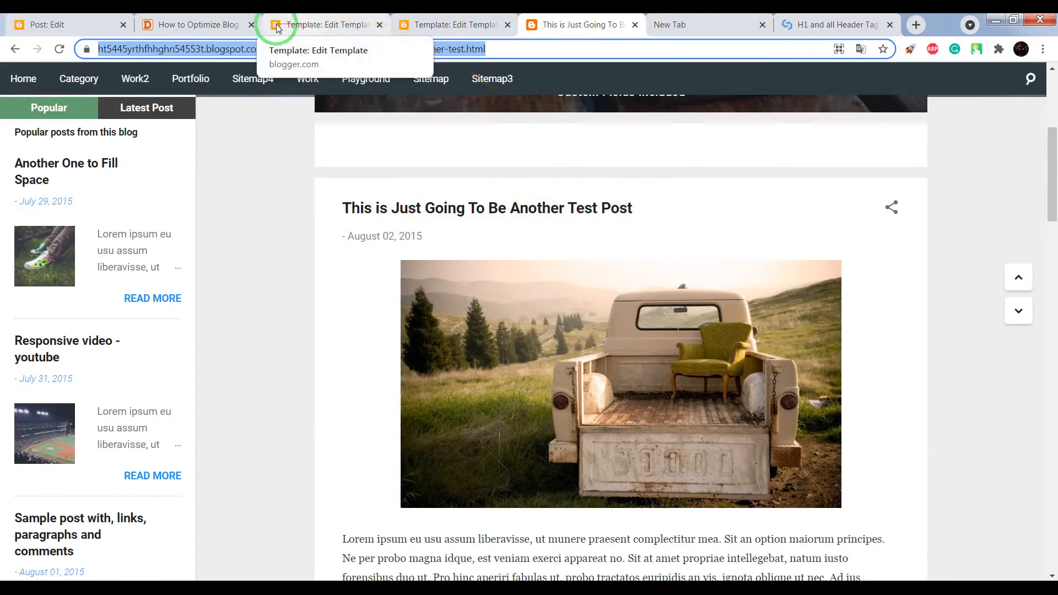
Step: Scroll the Danteizm tutorial to the Emporio theme instructions
{"action": "left_click", "coordinate": [196, 24]}
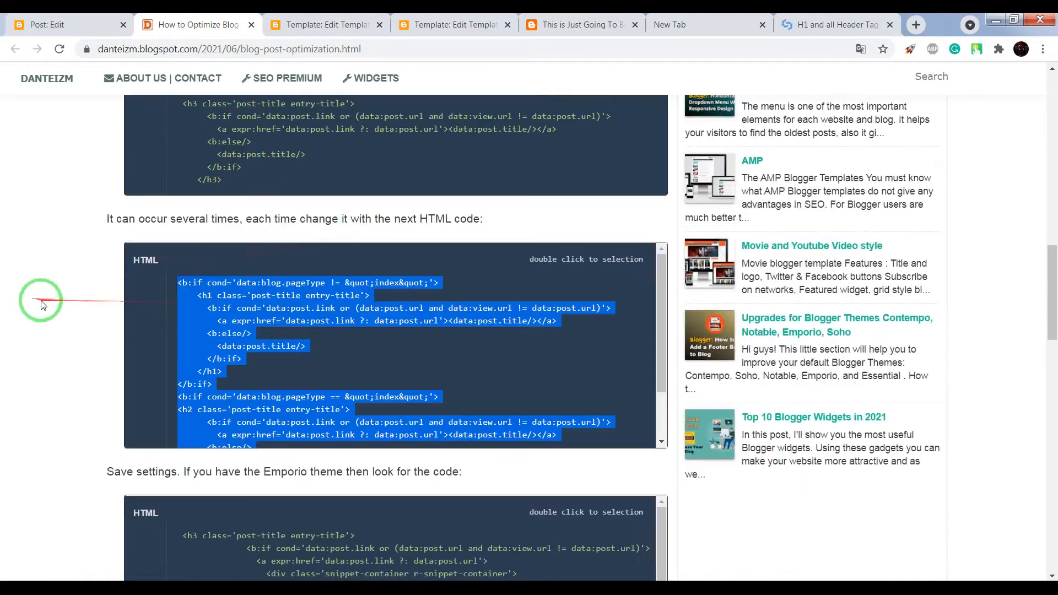
{"action": "scroll", "scroll_direction": "down", "scroll_amount": 3}
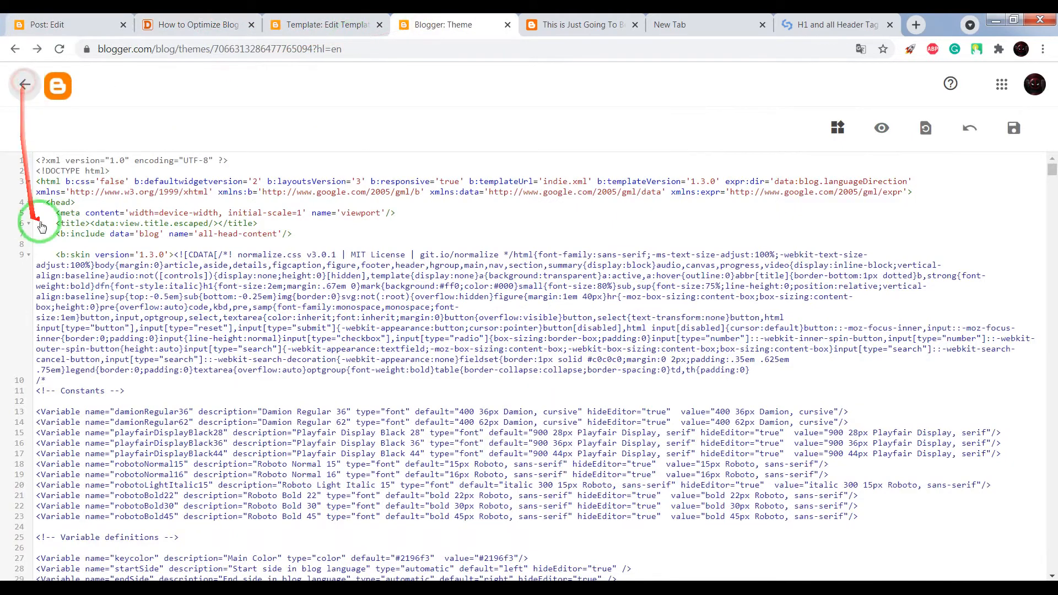
Step: Reopen the Emporio Porcelain theme's Edit HTML editor, then return to the optimization tutorial
{"action": "left_click", "coordinate": [25, 84]}
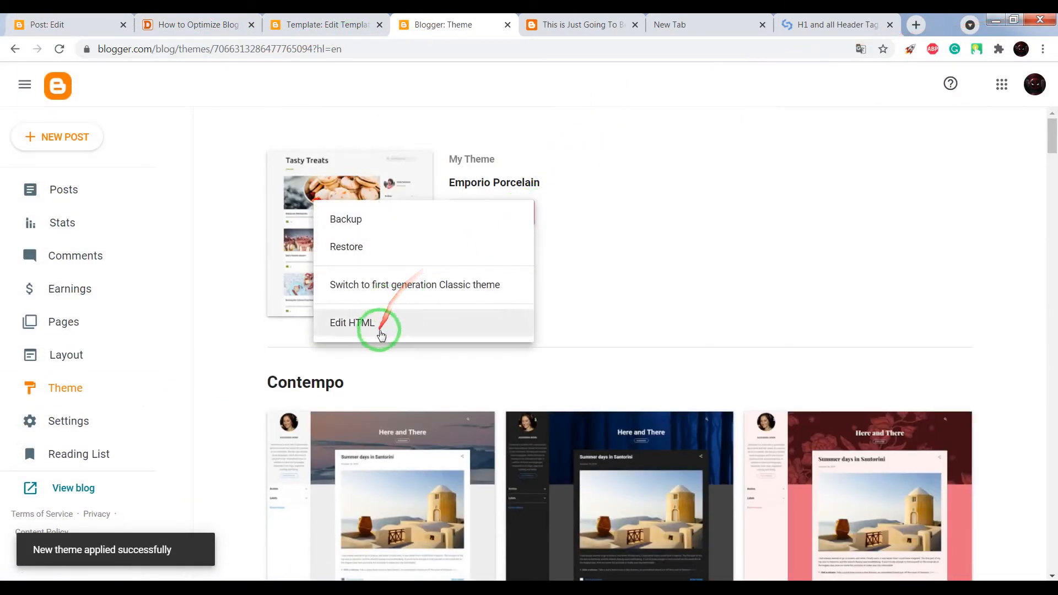
{"action": "left_click", "coordinate": [352, 323]}
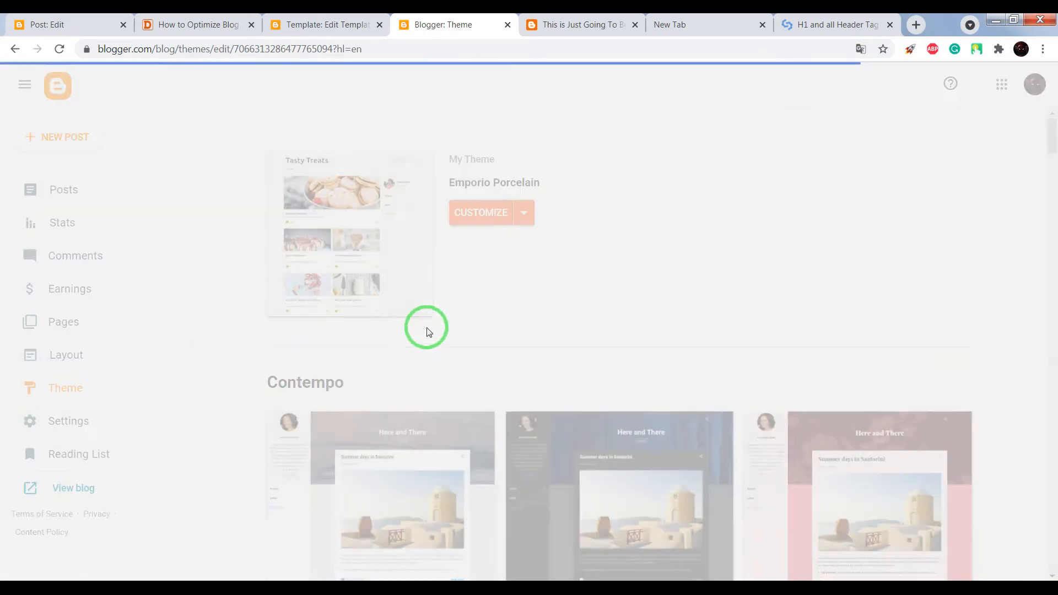
{"action": "left_click", "coordinate": [195, 25]}
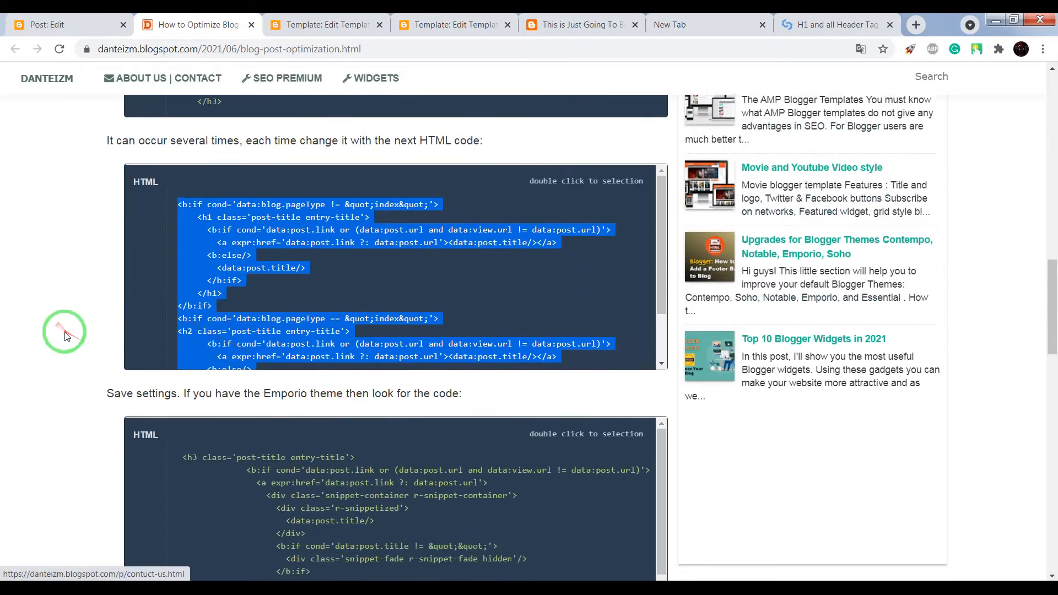
Step: Copy the Emporio <h3 class='post-title entry-title'> line from the tutorial into the theme editor tab
{"action": "scroll", "scroll_direction": "down", "scroll_amount": 3}
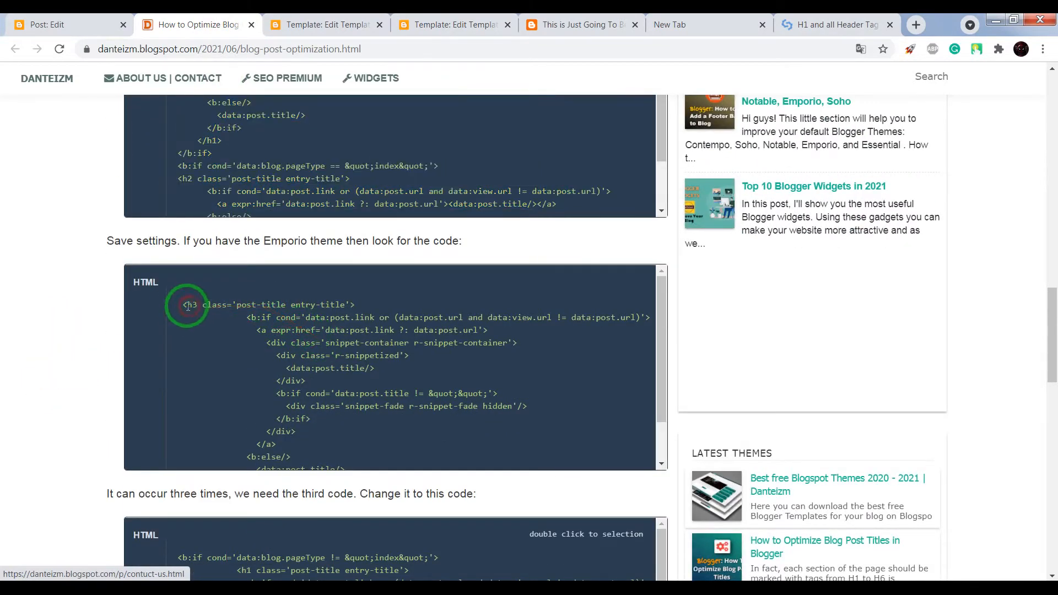
{"action": "double_click", "coordinate": [267, 305]}
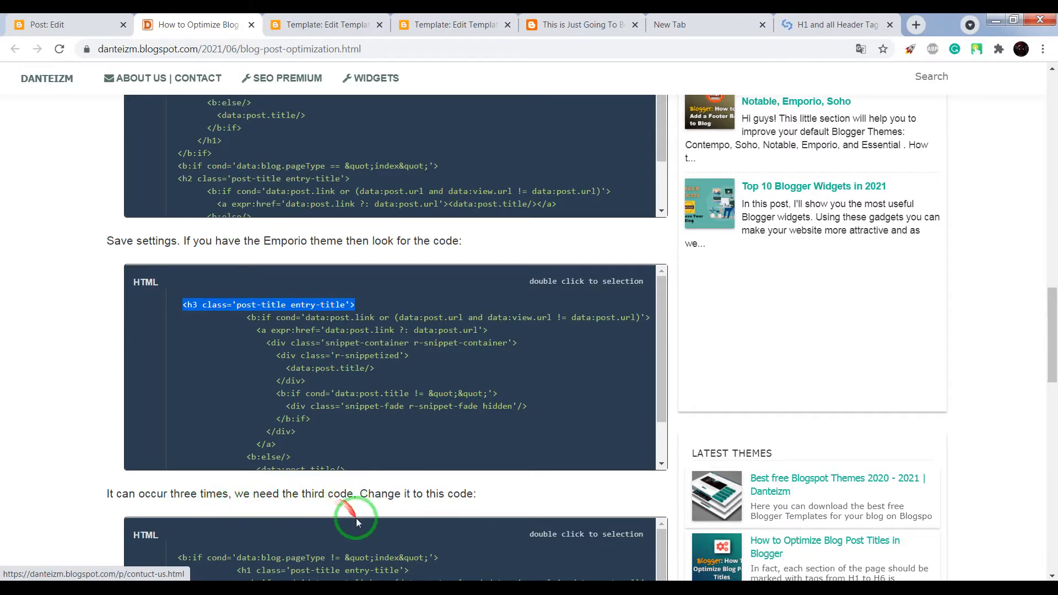
{"action": "left_click", "coordinate": [453, 24]}
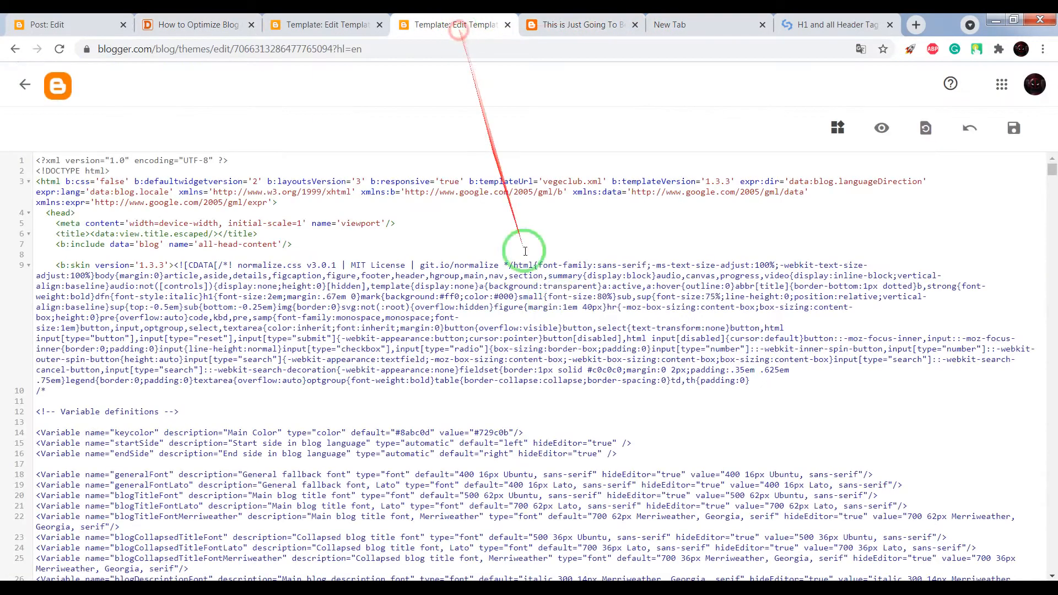
Step: Find the Emporio h3 post-title line, replace it with the conditional h1/h2 code, and save
{"action": "key", "text": "ctrl+f"}
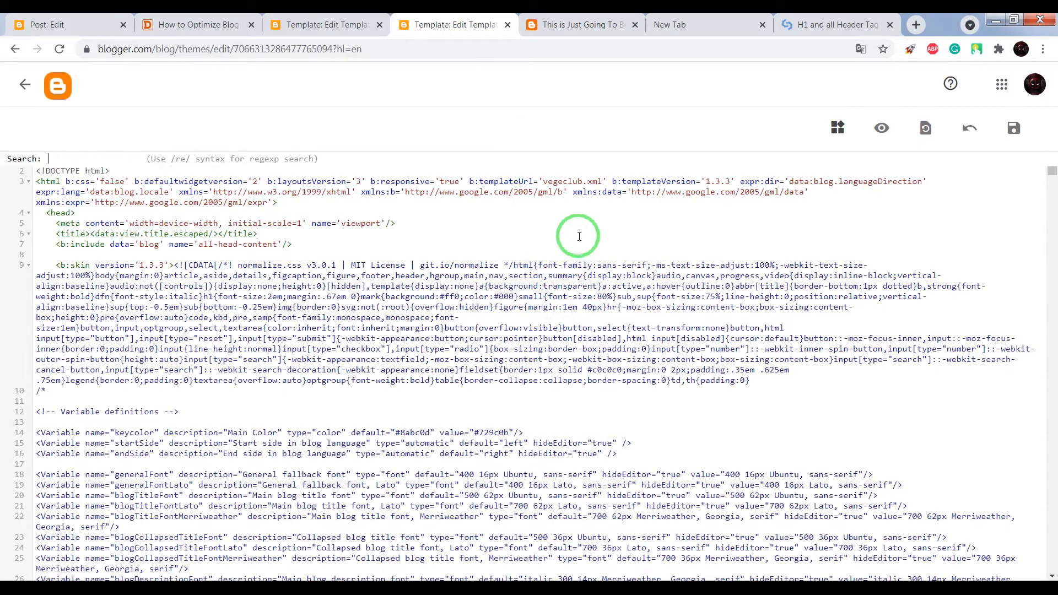
{"action": "right_click", "coordinate": [79, 164]}
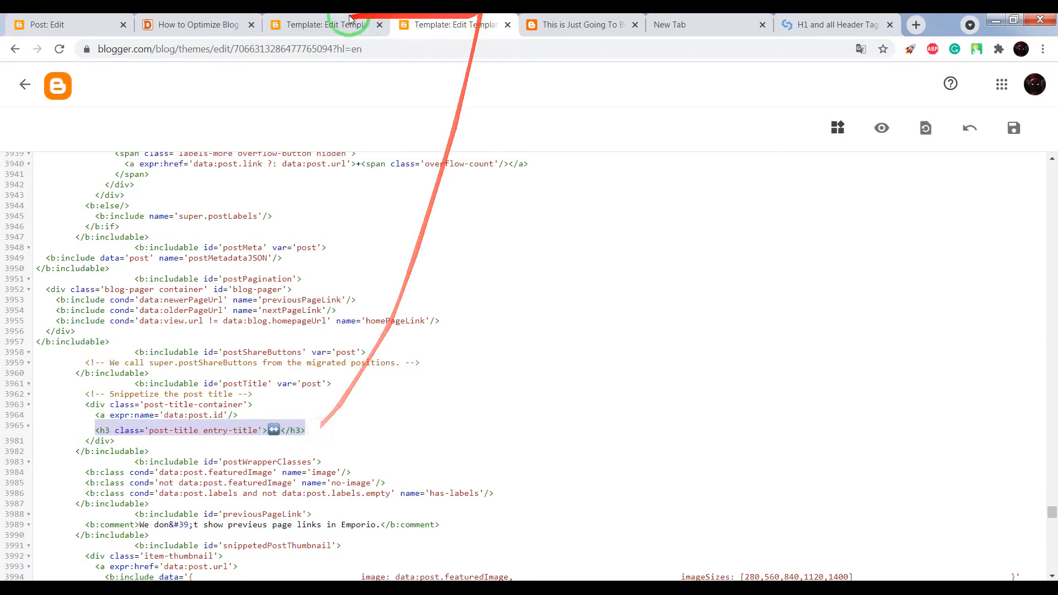
{"action": "left_click", "coordinate": [196, 24]}
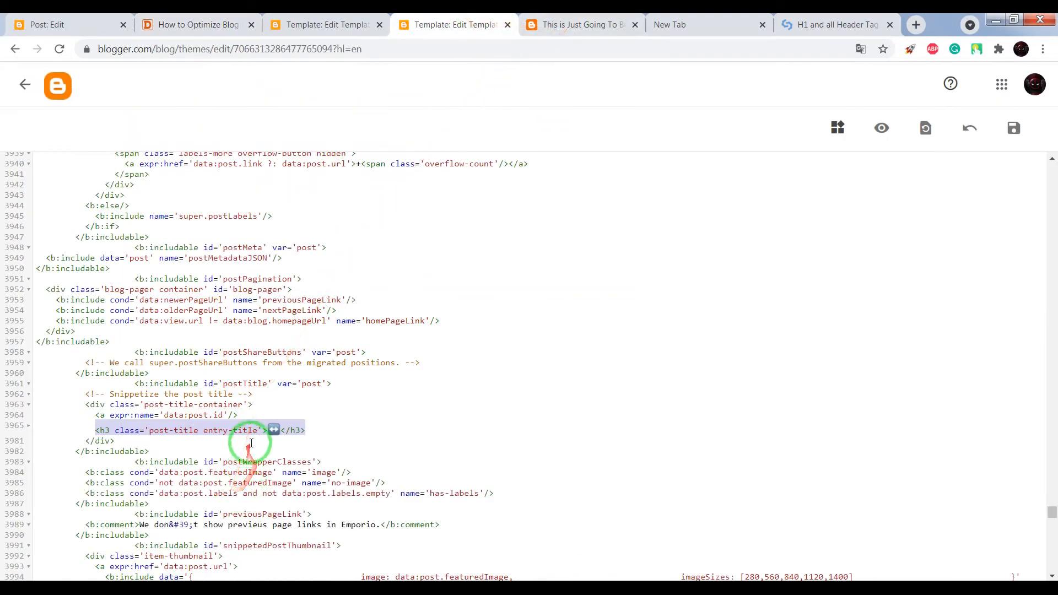
{"action": "right_click", "coordinate": [250, 430]}
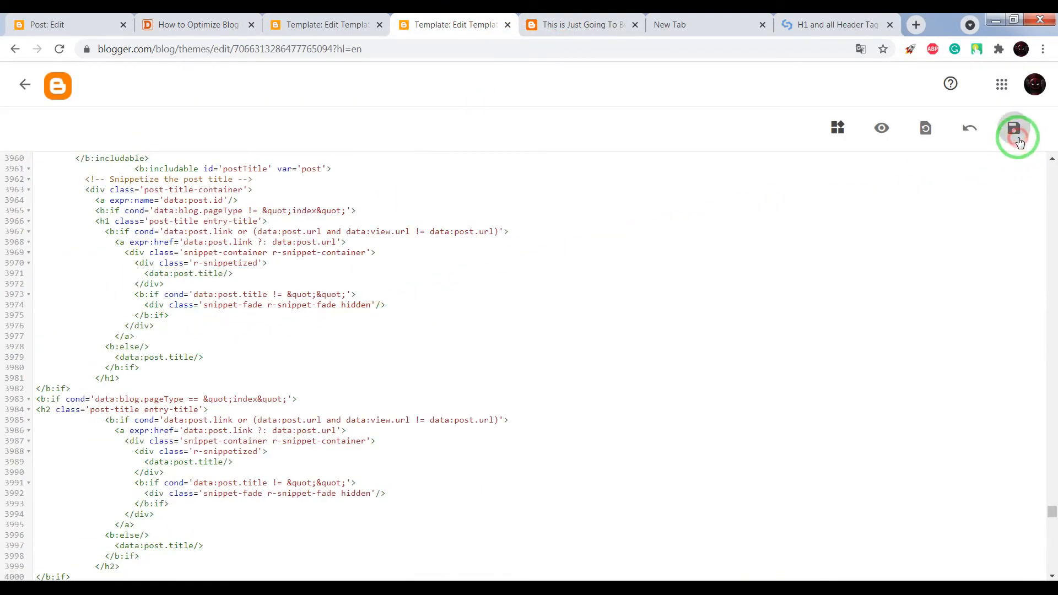
{"action": "left_click", "coordinate": [1014, 127]}
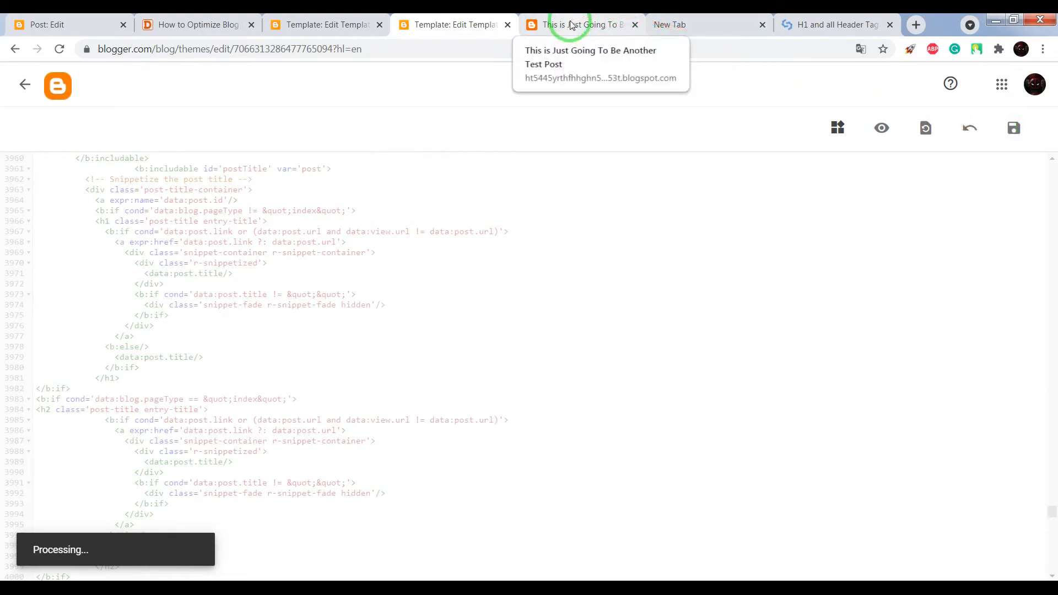
Step: Re-check the test post in SEOptimer: two H1s (Test, post title), six H3s, one H4
{"action": "left_click", "coordinate": [577, 25]}
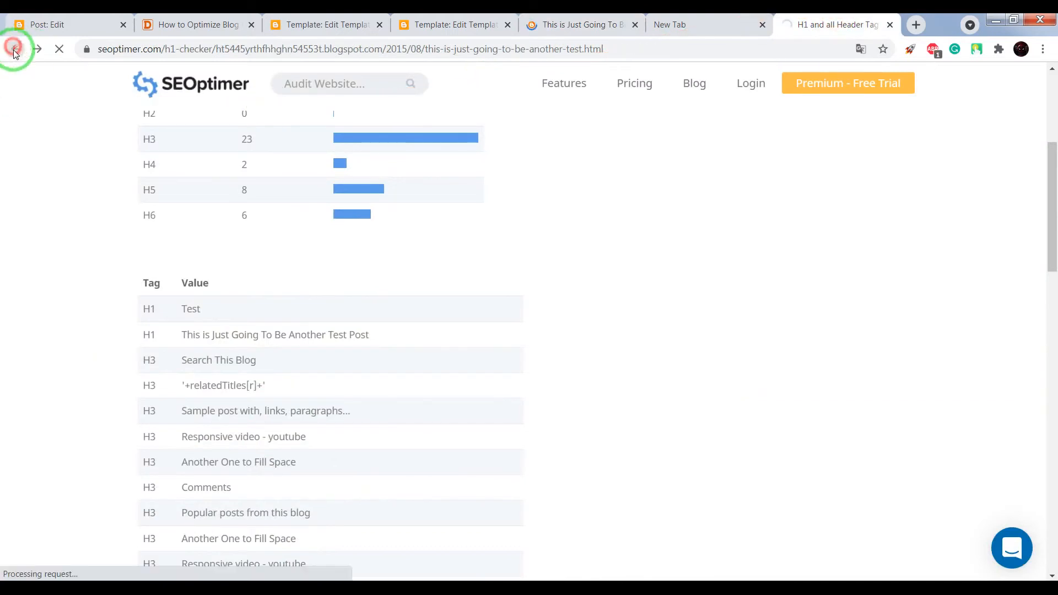
{"action": "left_click", "coordinate": [15, 48]}
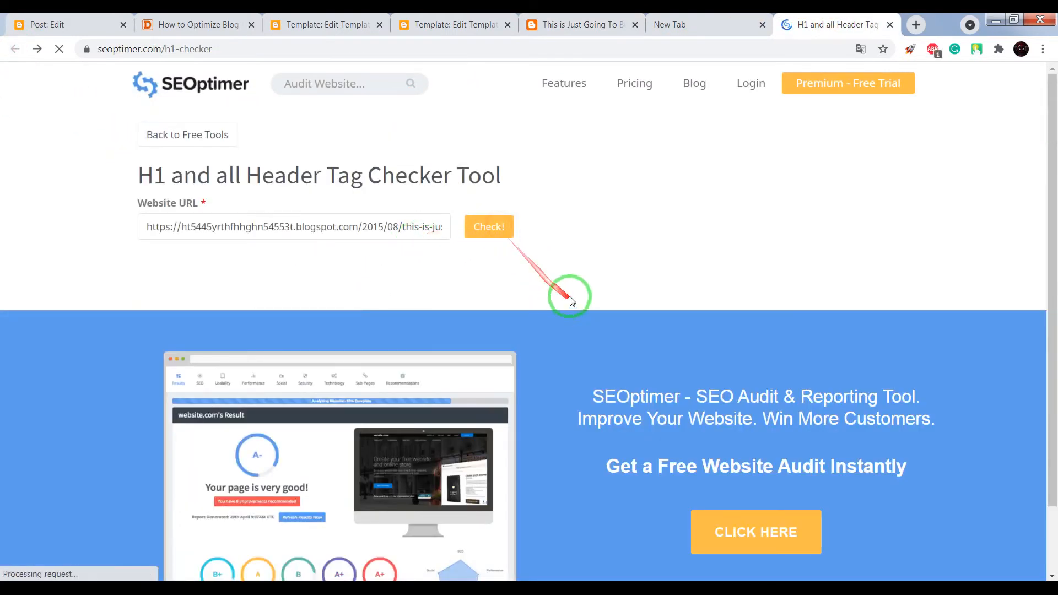
{"action": "left_click", "coordinate": [488, 226]}
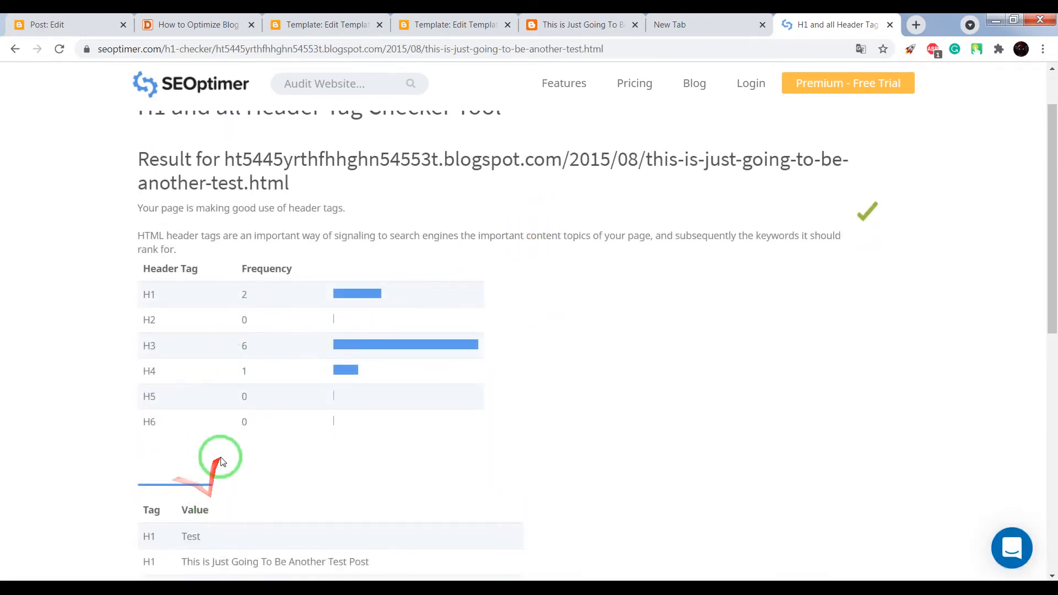
{"action": "scroll", "scroll_direction": "down", "scroll_amount": 3}
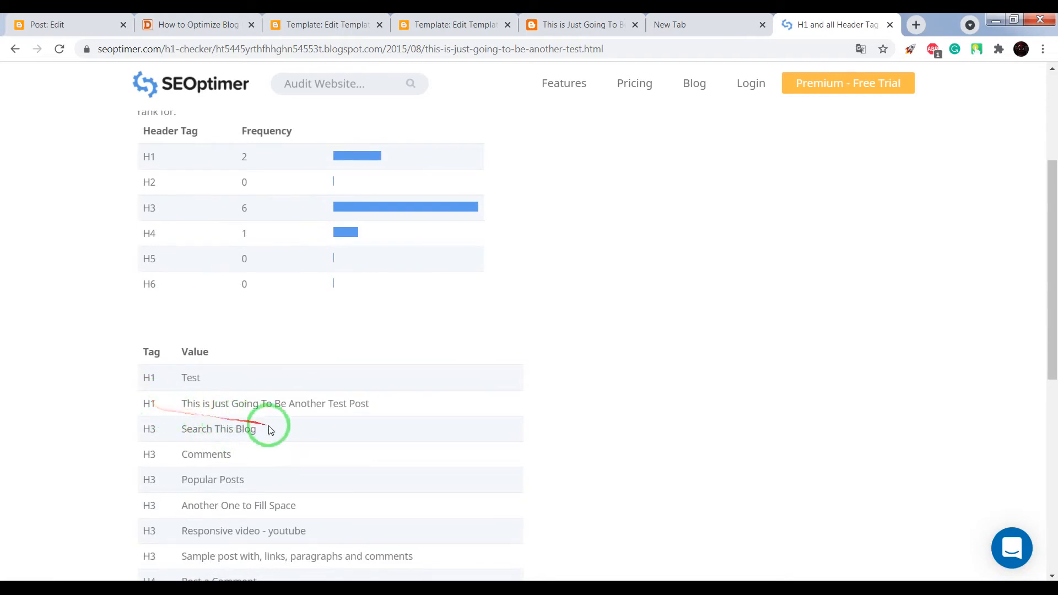
{"action": "mouse_move", "coordinate": [374, 412]}
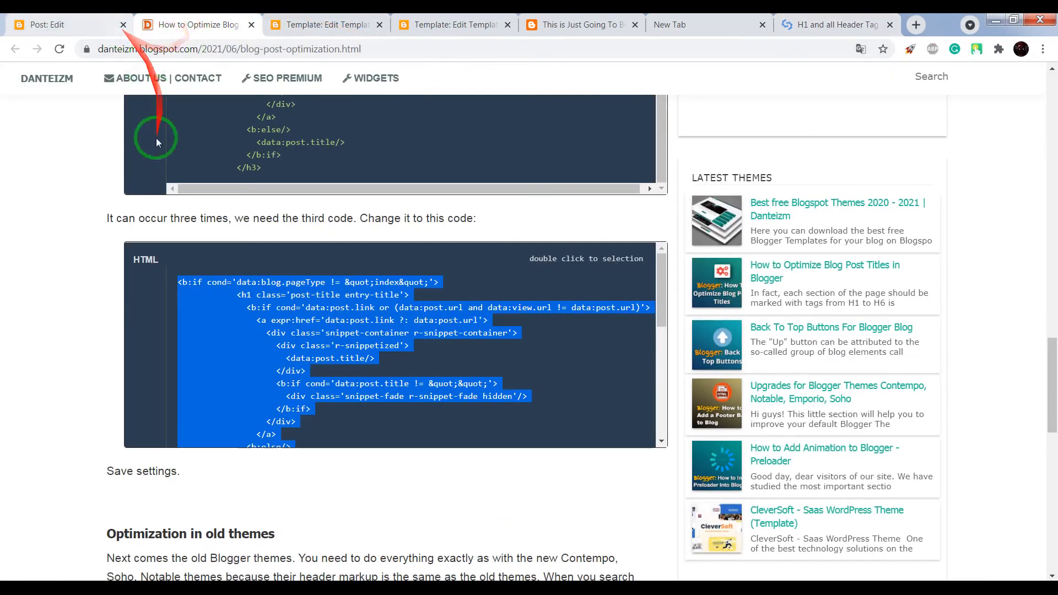
Step: Read the tutorial's 'Optimization in old themes' section, then return to the Blogger theme code
{"action": "scroll", "scroll_direction": "down", "scroll_amount": 3}
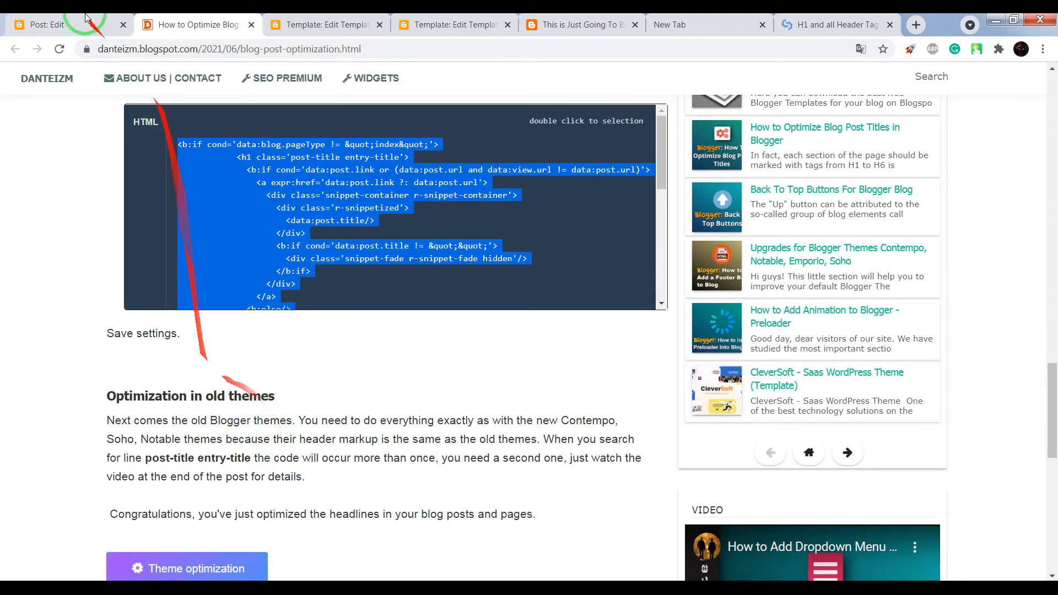
{"action": "left_click", "coordinate": [324, 25]}
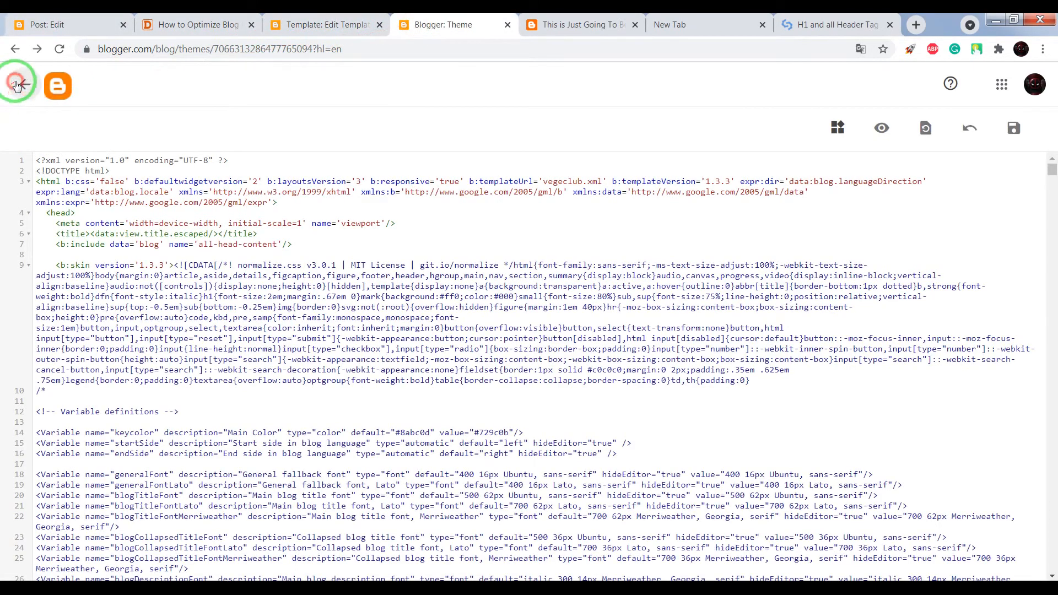
Step: Leave the code editor and scroll the theme gallery down to the Ethereal themes
{"action": "left_click", "coordinate": [17, 85]}
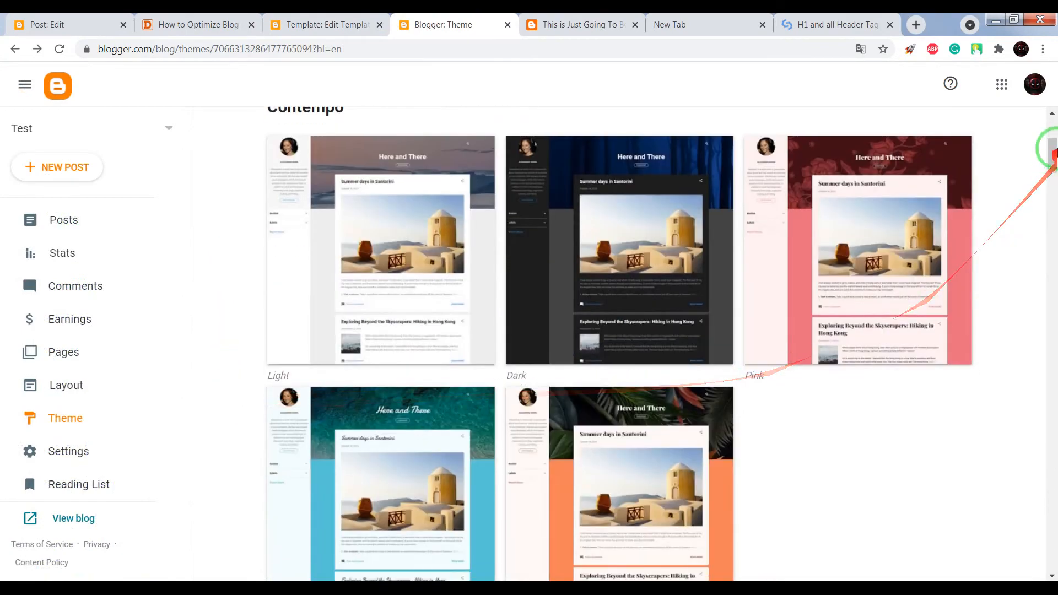
{"action": "scroll", "scroll_direction": "down", "scroll_amount": 3}
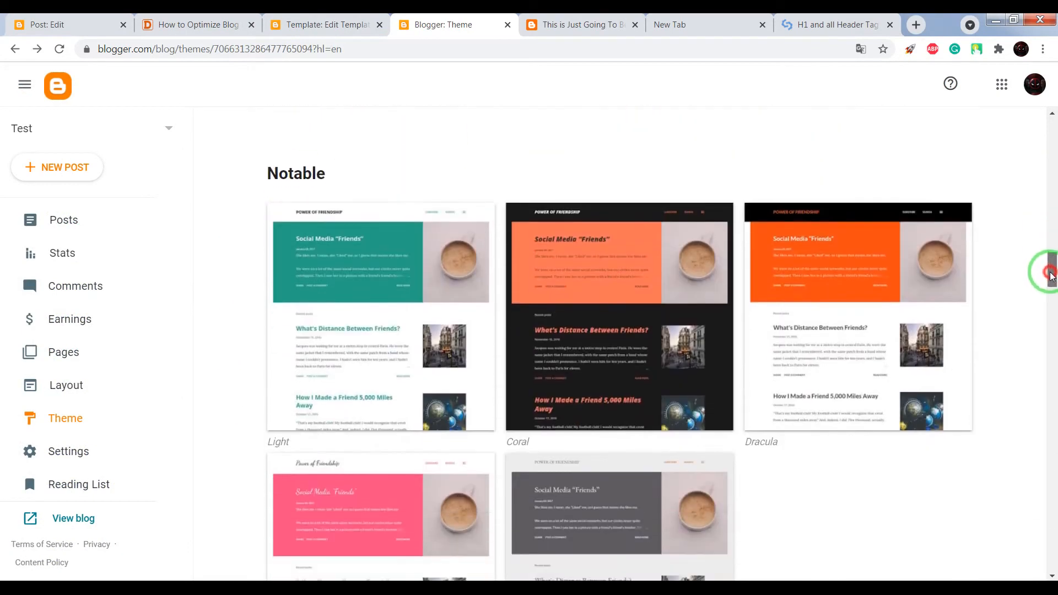
{"action": "scroll", "scroll_direction": "down", "scroll_amount": 3}
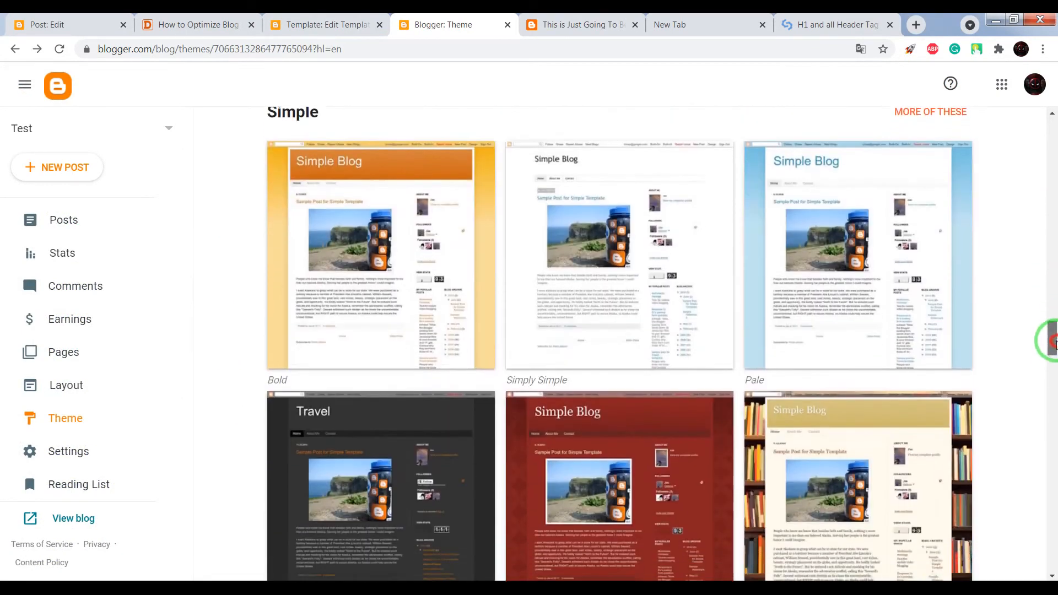
{"action": "scroll", "scroll_direction": "down", "scroll_amount": 3}
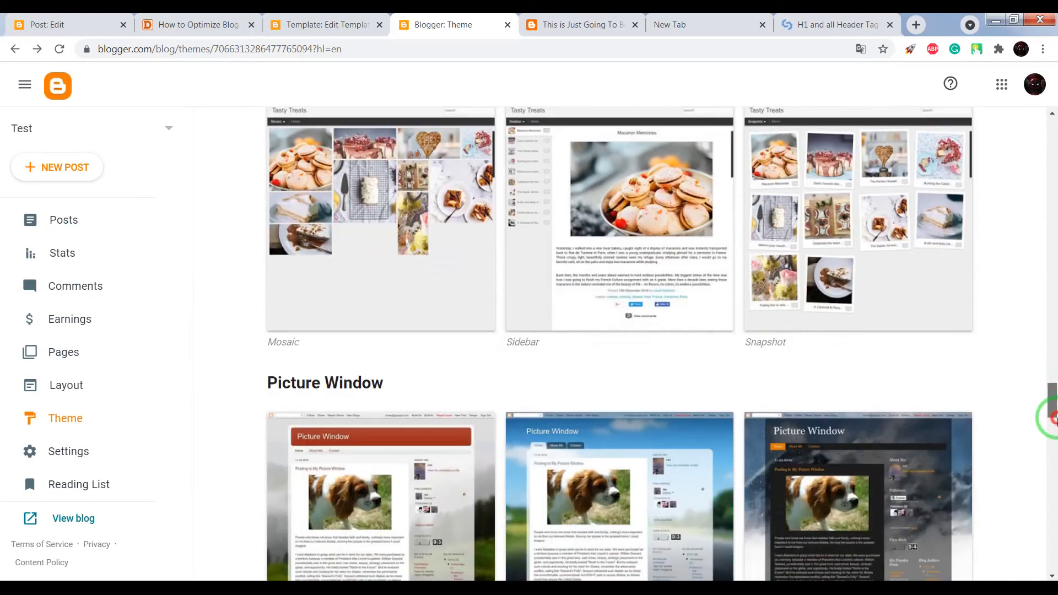
{"action": "scroll", "scroll_direction": "down", "scroll_amount": 3}
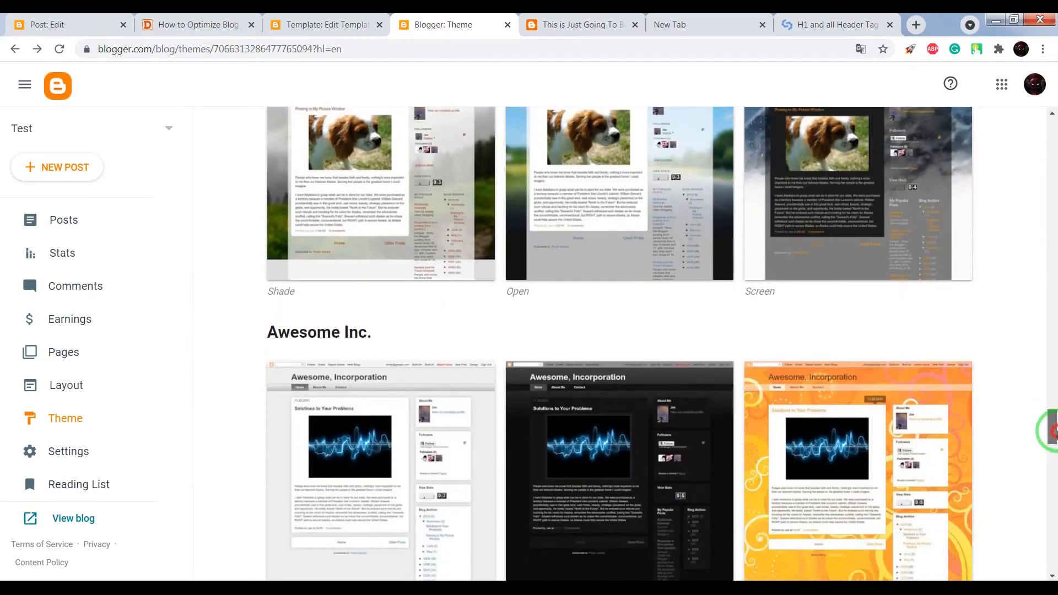
{"action": "scroll", "scroll_direction": "down", "scroll_amount": 3}
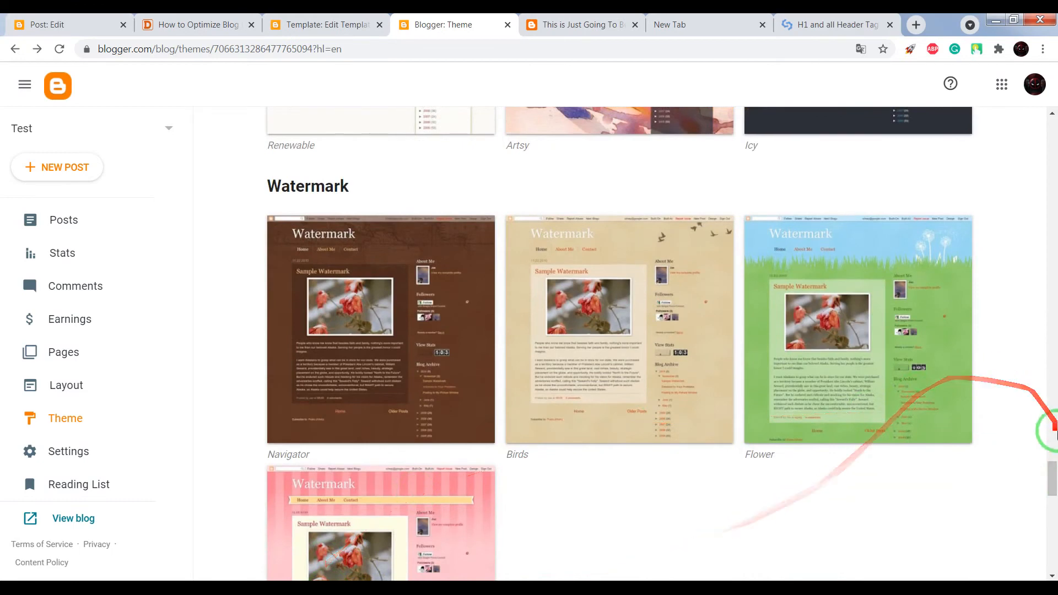
Step: Apply the Ethereal Humming Birds Two Tone theme and open its HTML code
{"action": "left_click", "coordinate": [196, 25]}
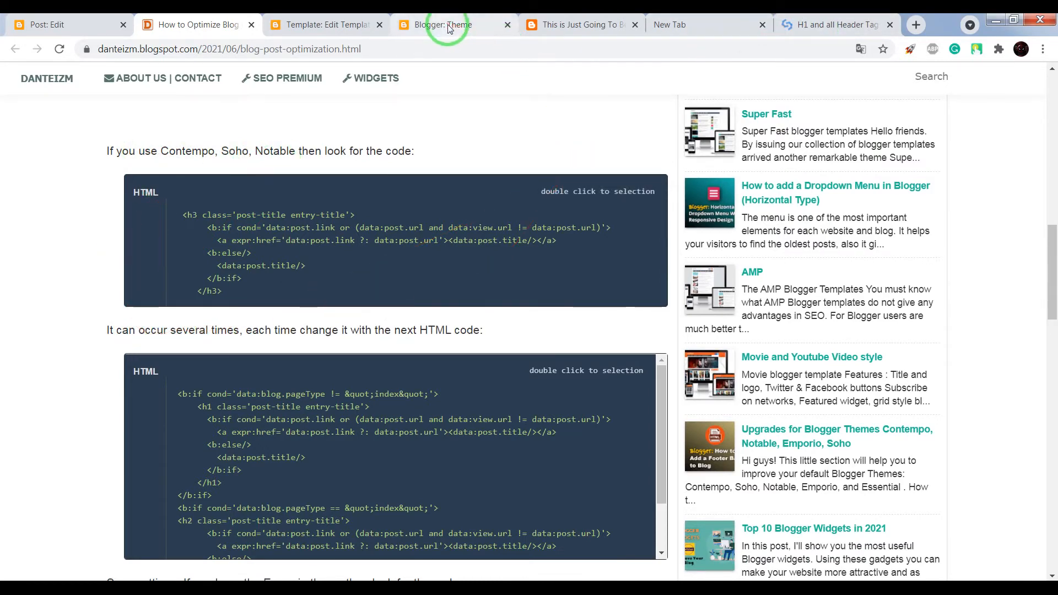
{"action": "left_click", "coordinate": [446, 25]}
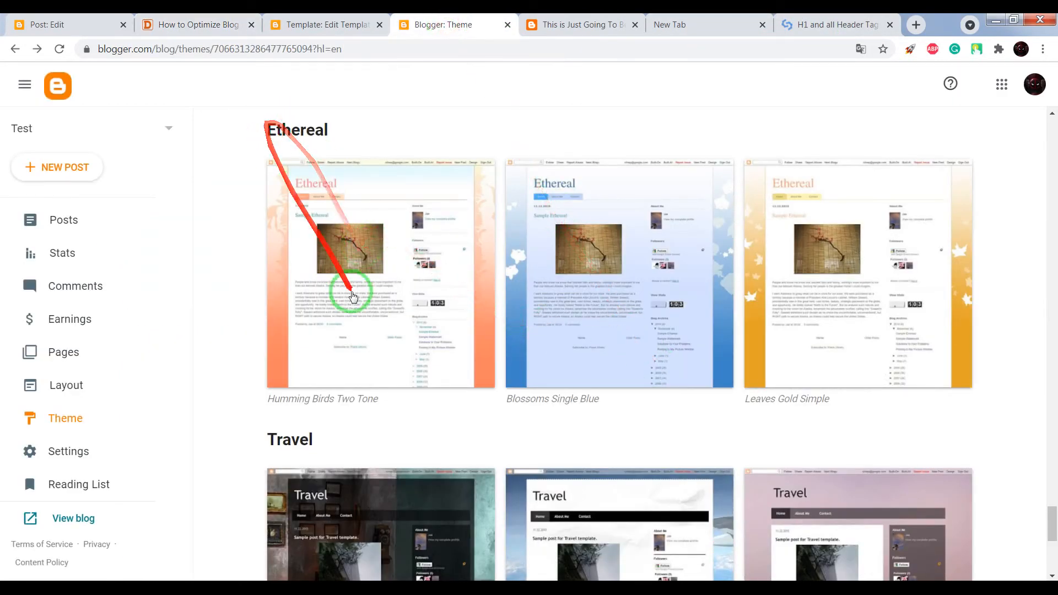
{"action": "left_click", "coordinate": [380, 270]}
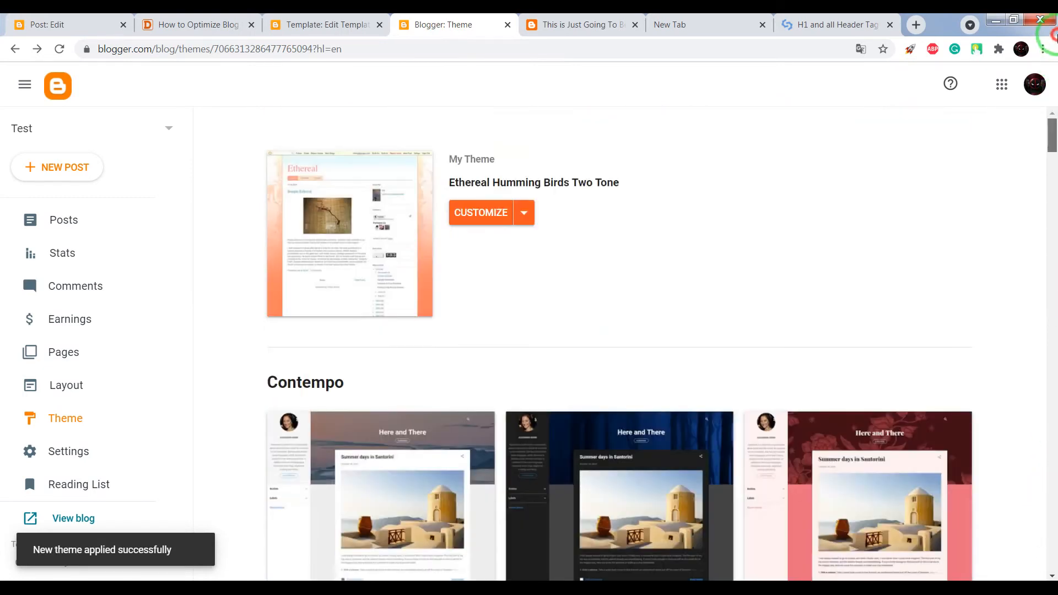
{"action": "left_click", "coordinate": [524, 213]}
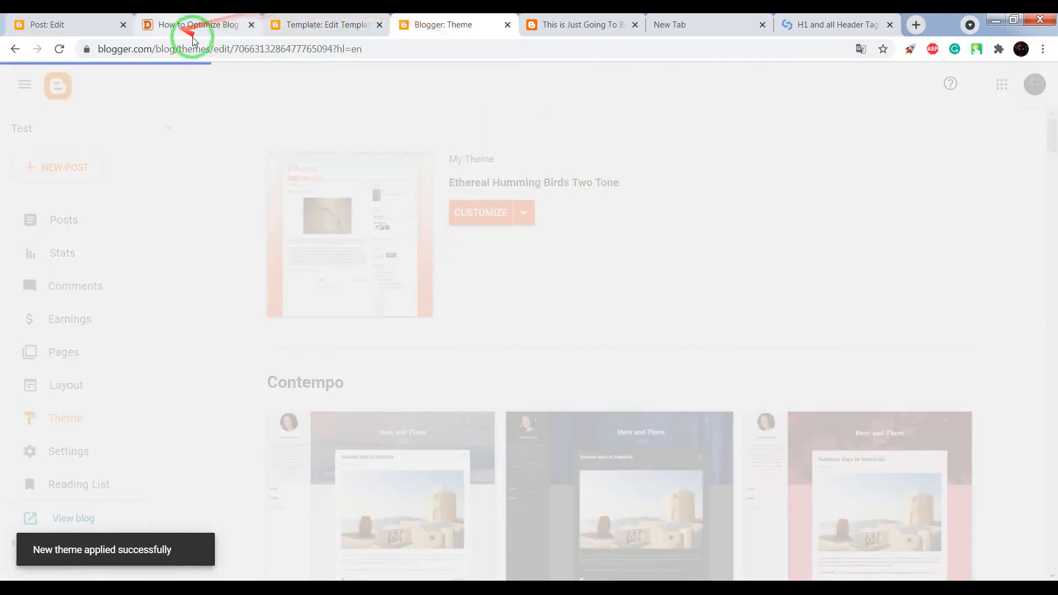
Step: Copy the <h3 class='post-title' opening tag from the guide
{"action": "left_click", "coordinate": [196, 24]}
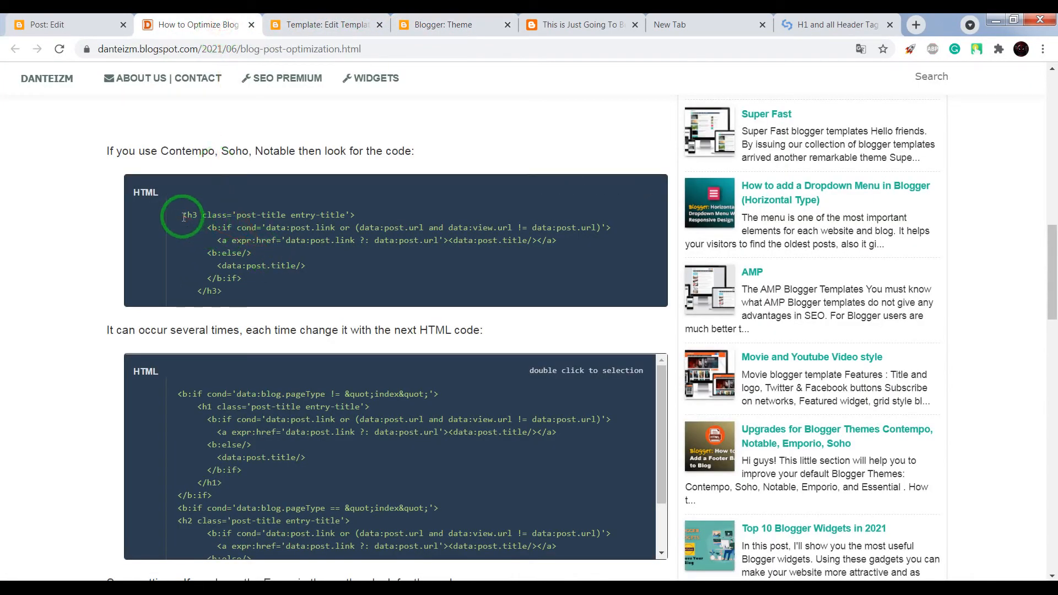
{"action": "double_click", "coordinate": [268, 214]}
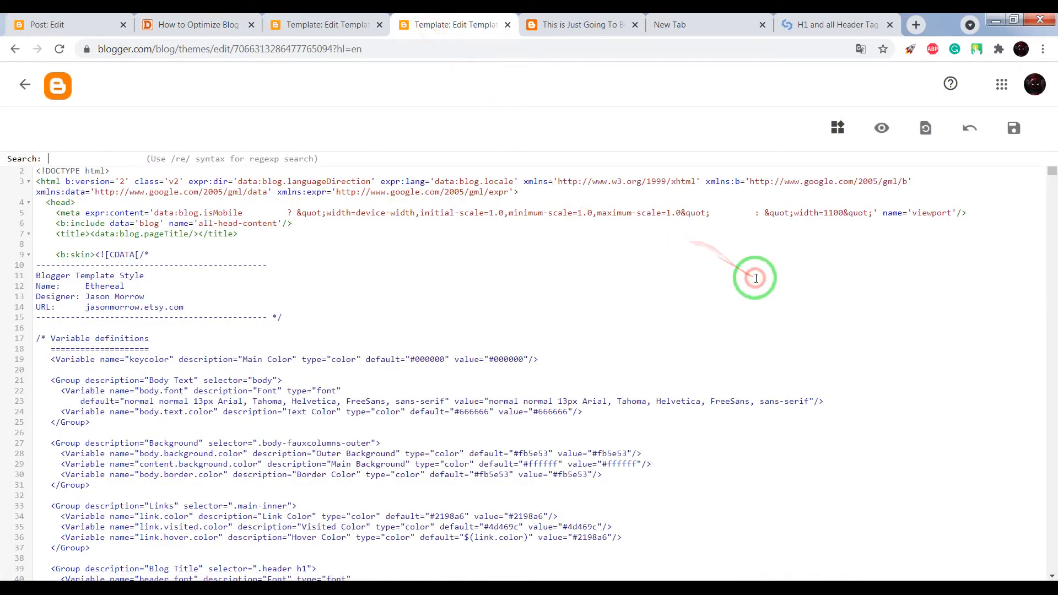
{"action": "type", "text": "<h3 class='post-ti"}
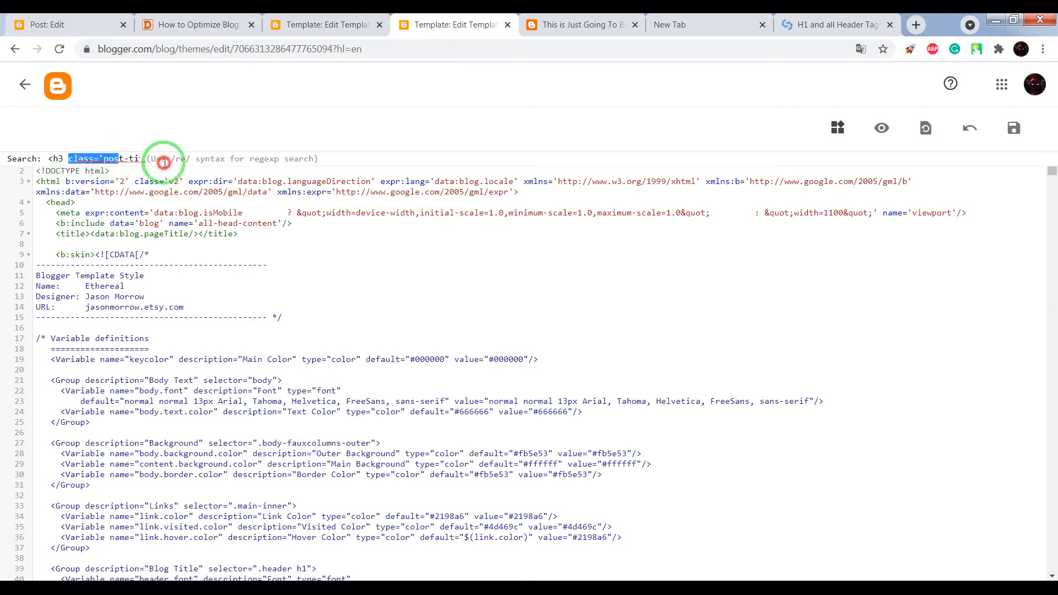
{"action": "left_click", "coordinate": [196, 24]}
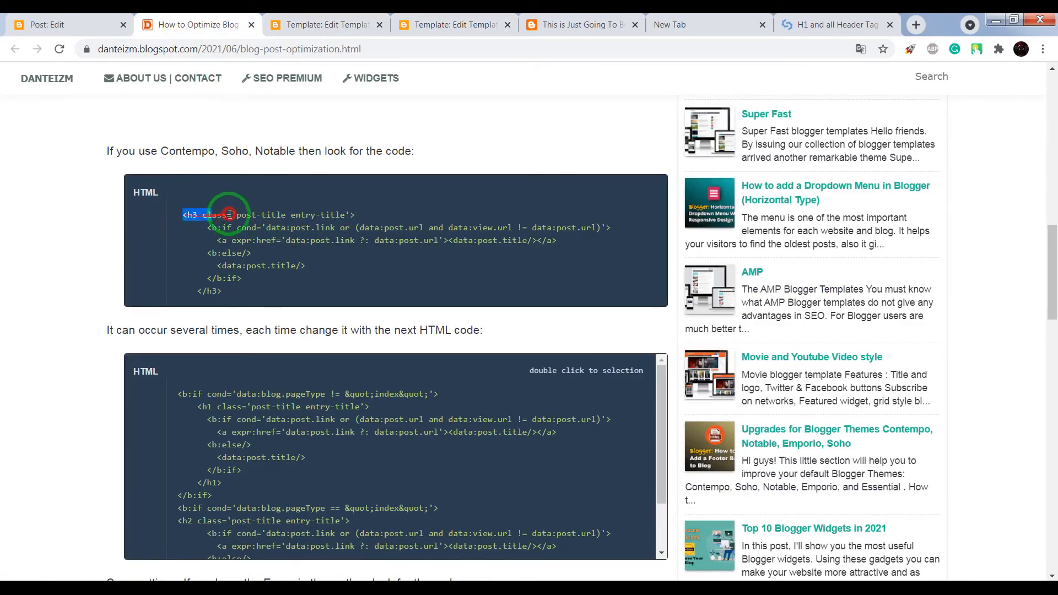
{"action": "left_click", "coordinate": [452, 25]}
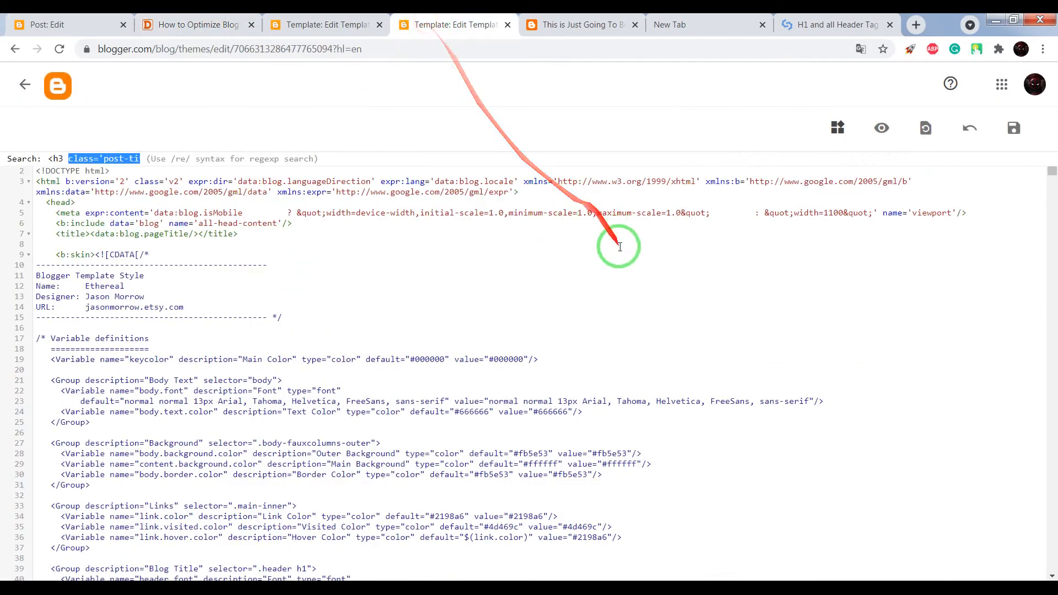
Step: Search the Ethereal theme code for that h3 tag and paste the h1/h2 replacement code
{"action": "key", "text": "ctrl+f"}
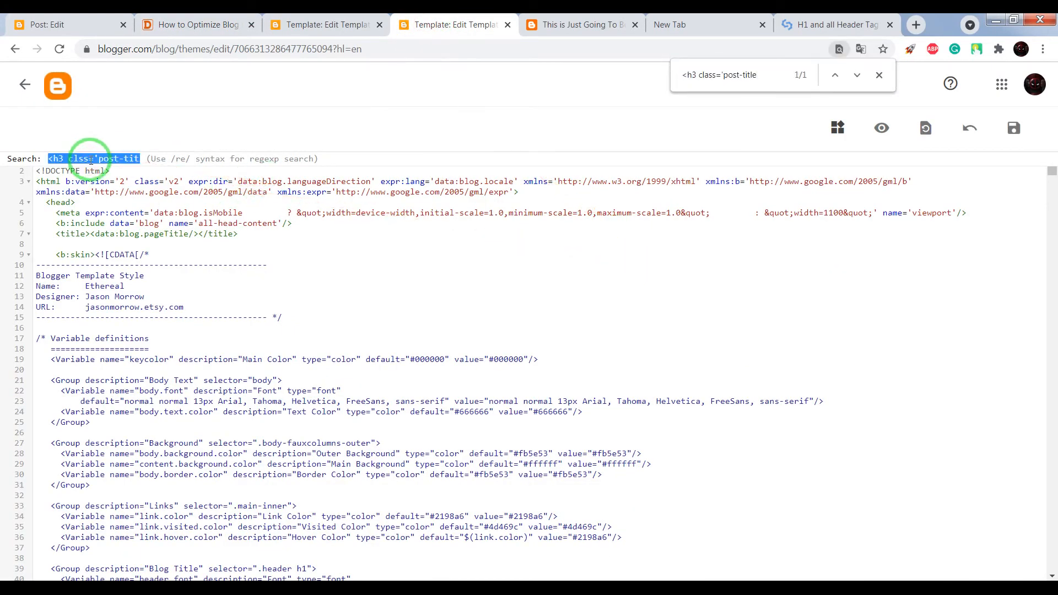
{"action": "left_click", "coordinate": [857, 75]}
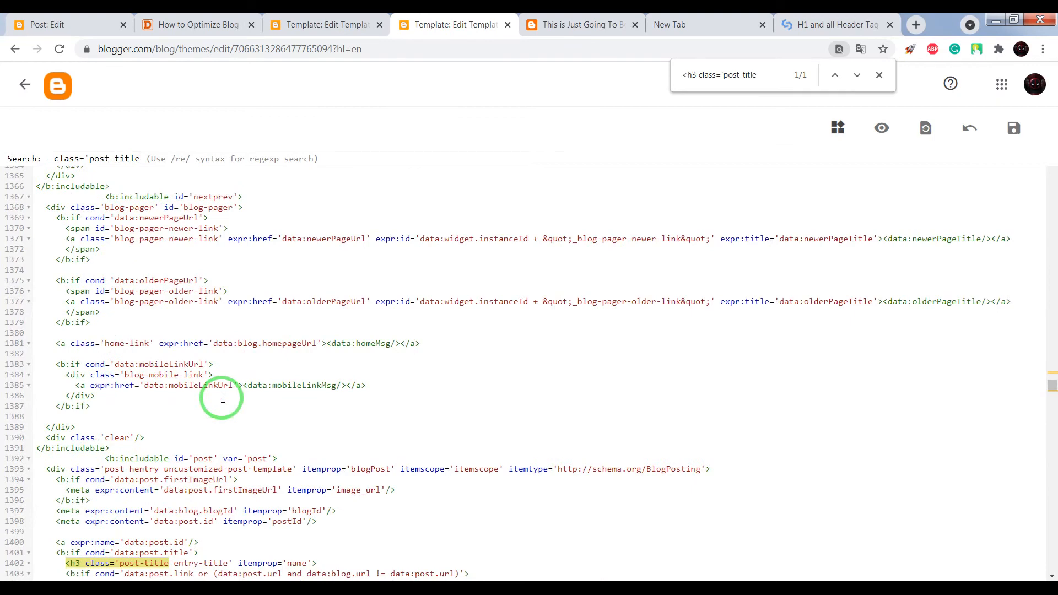
{"action": "scroll", "scroll_direction": "down", "scroll_amount": 3}
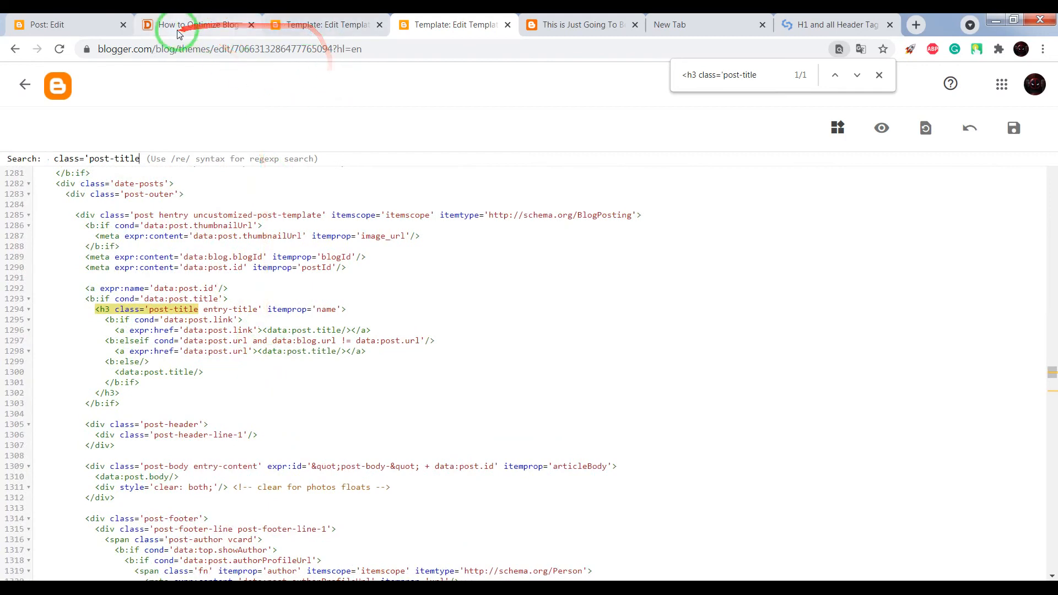
{"action": "left_click", "coordinate": [196, 25]}
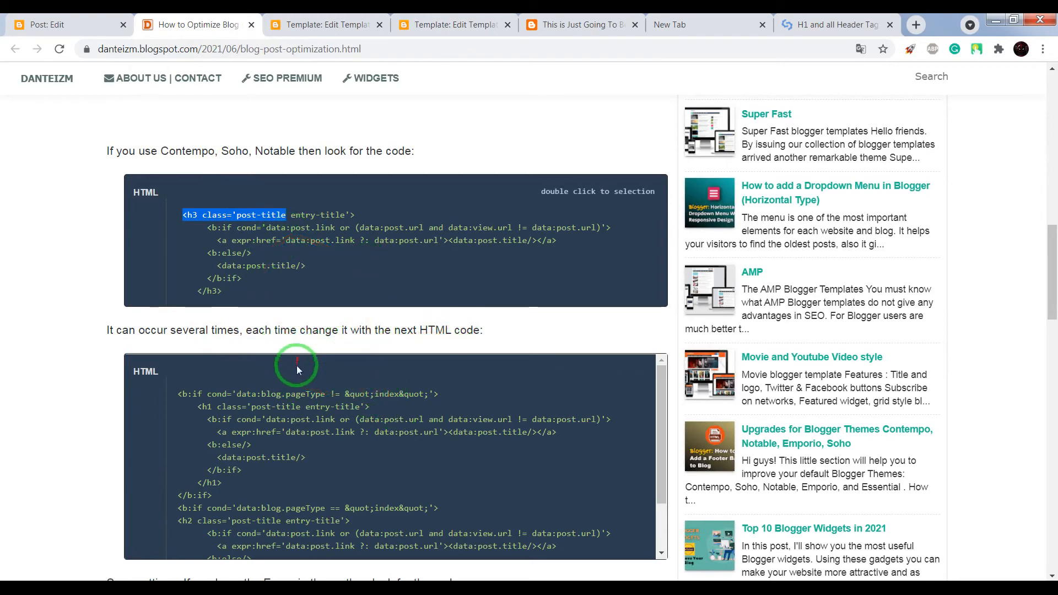
{"action": "left_click", "coordinate": [452, 25]}
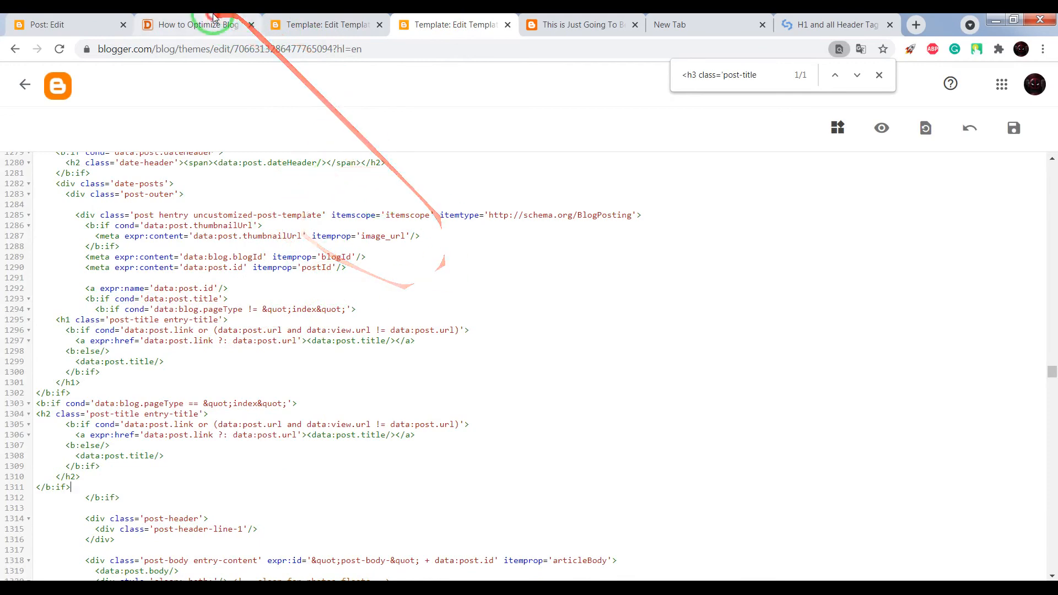
Step: Paste the h1/h2 replacement over the second post-title block and save the theme
{"action": "left_click", "coordinate": [196, 25]}
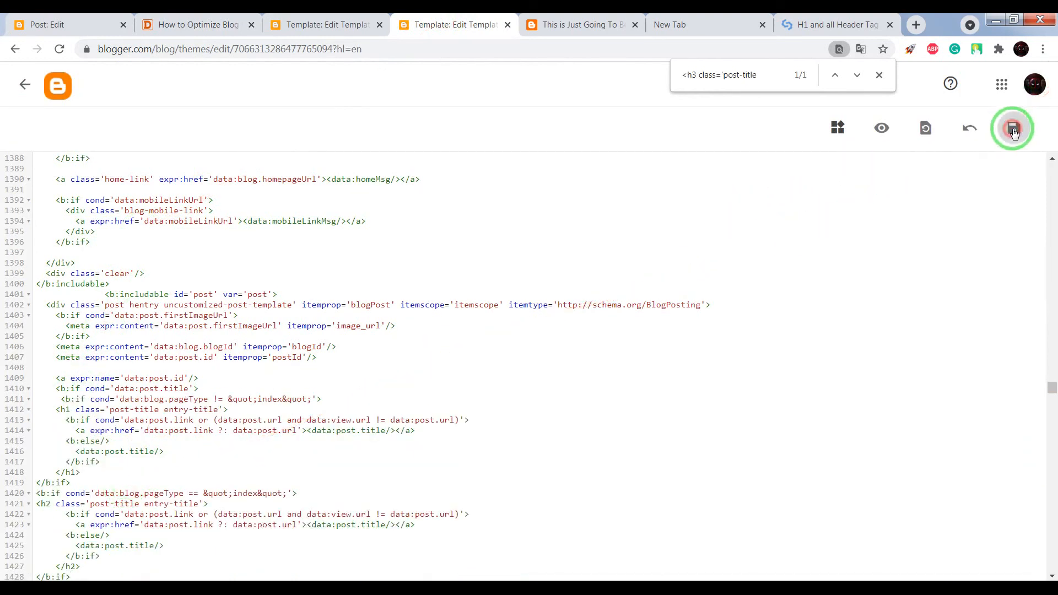
{"action": "left_click", "coordinate": [1013, 128]}
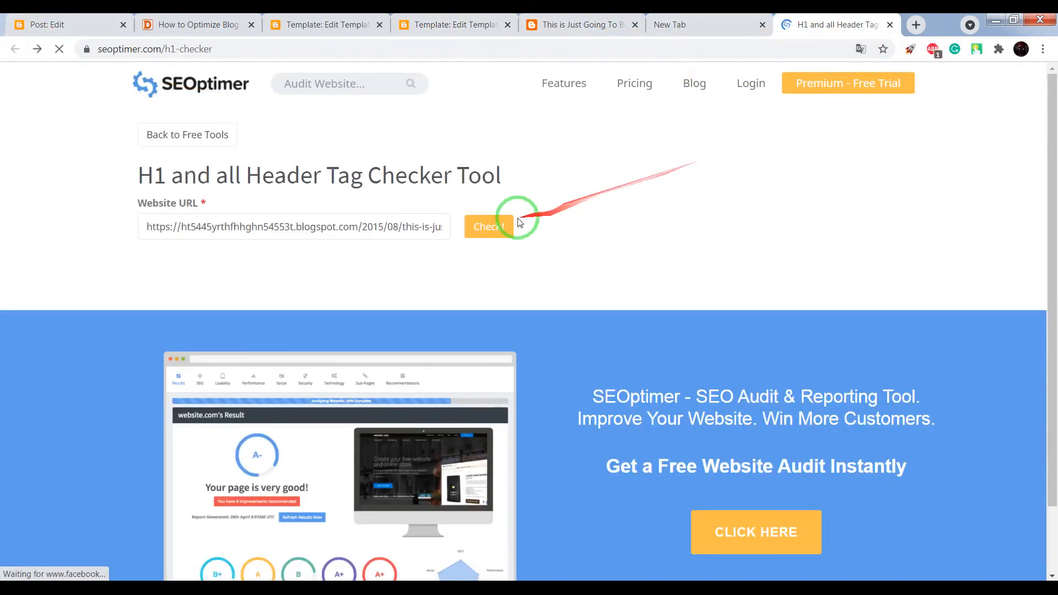
Step: Run SEOptimer's header tag check on the test post URL, reaching 17% complete
{"action": "left_click", "coordinate": [489, 226]}
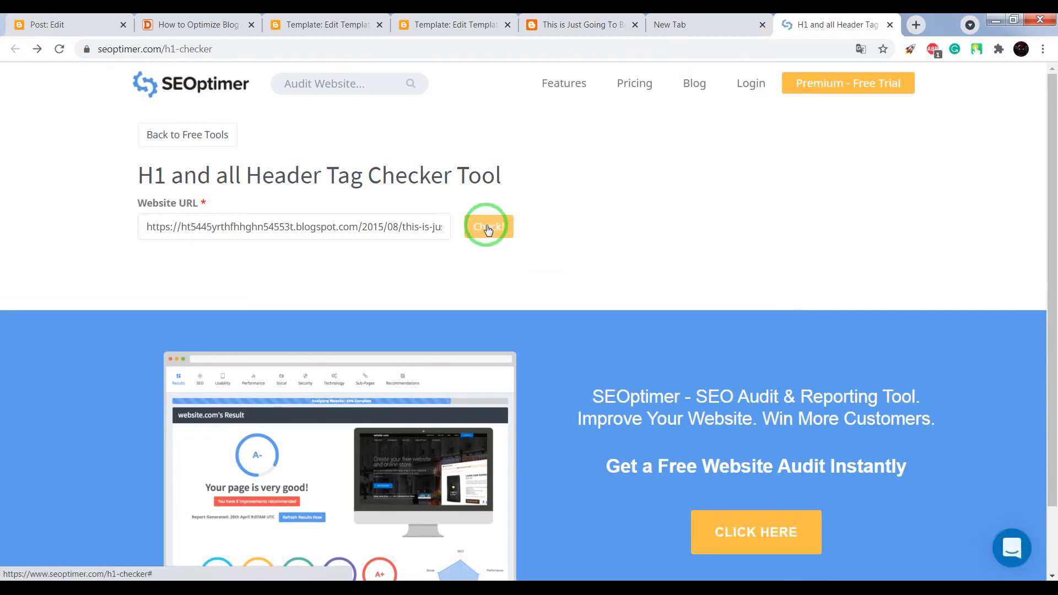
{"action": "left_click", "coordinate": [488, 227]}
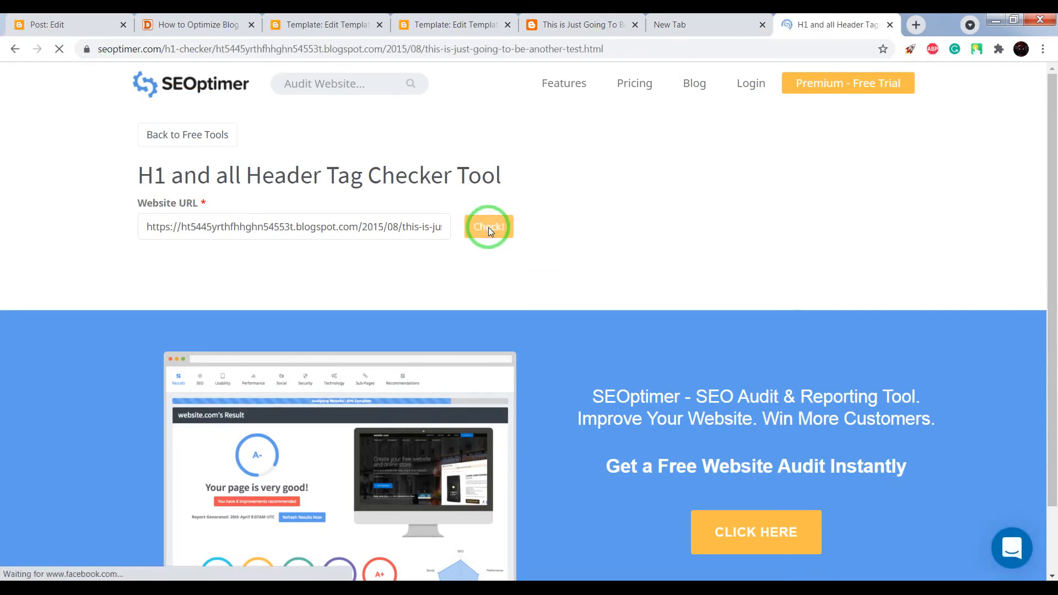
{"action": "left_click", "coordinate": [488, 227]}
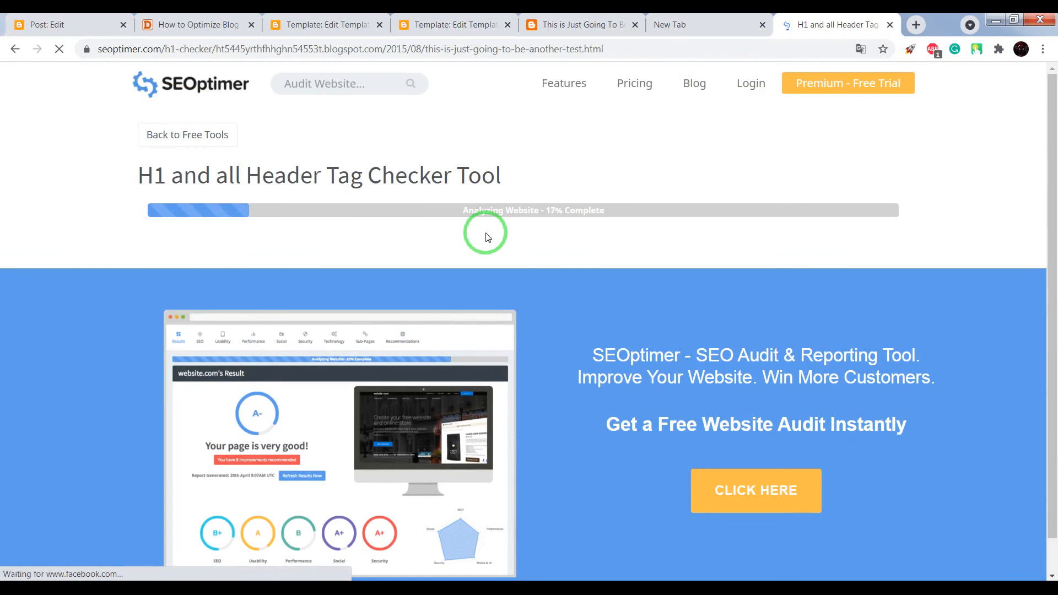